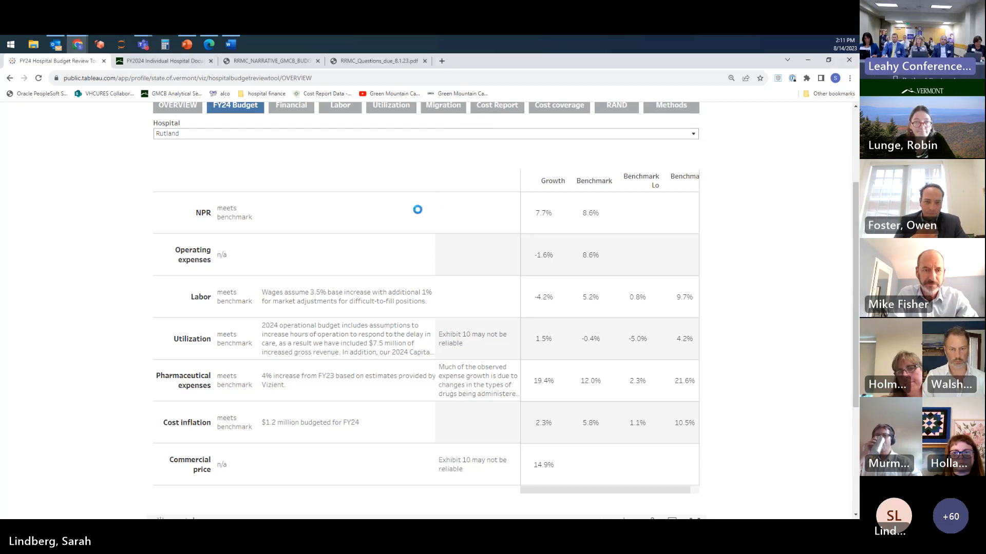
Switch to the Cost Report peer comparison of Rutland among mid-sized rural hospitals
click(497, 107)
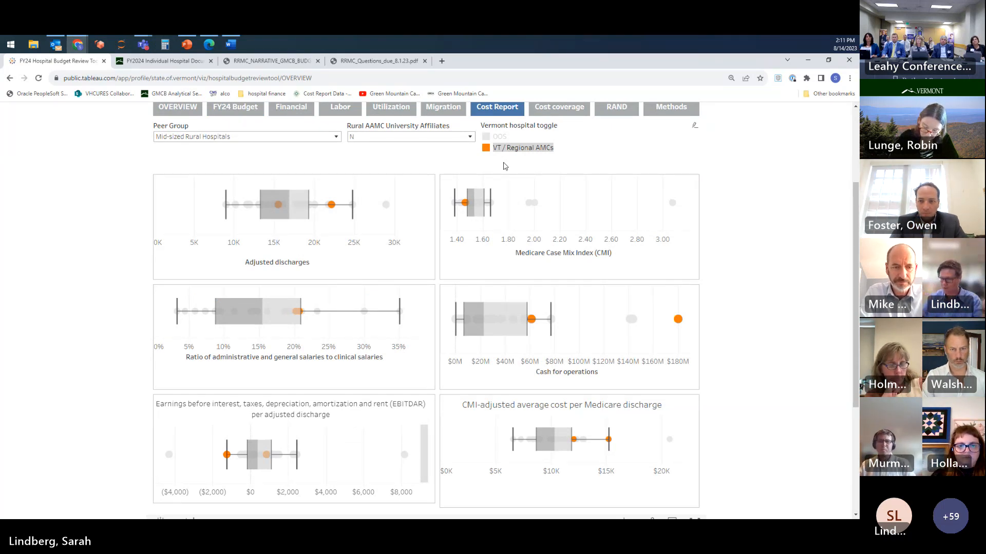
mouse_move(291, 216)
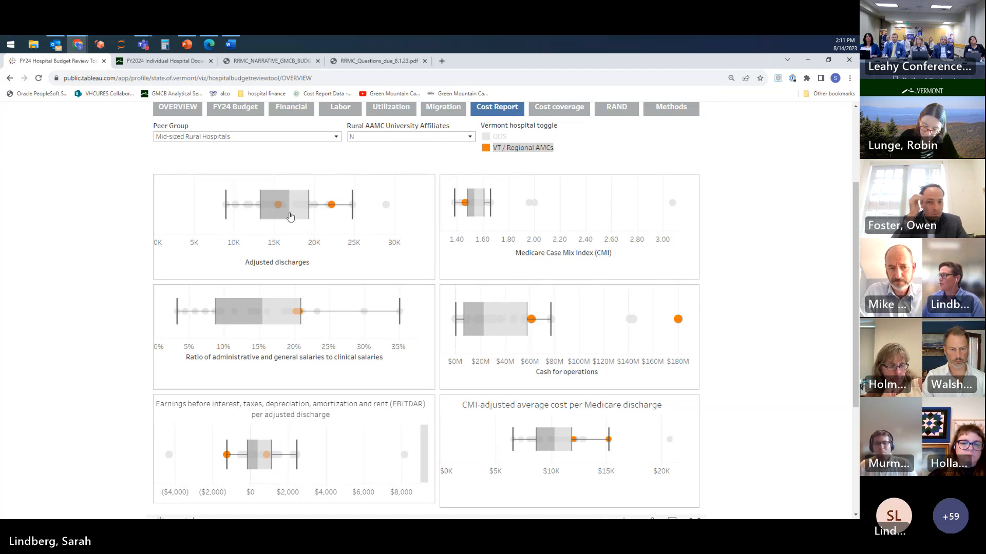
mouse_move(332, 205)
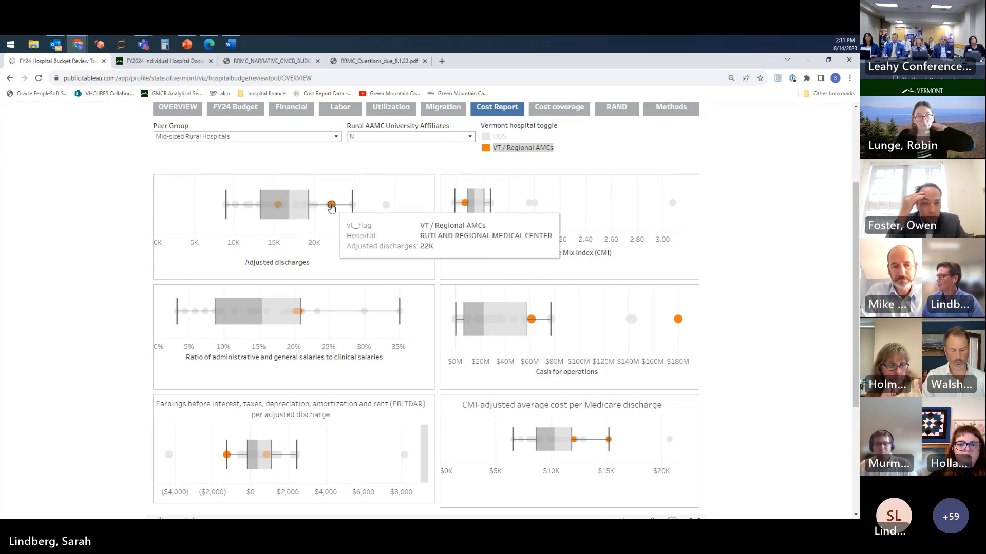
mouse_move(330, 205)
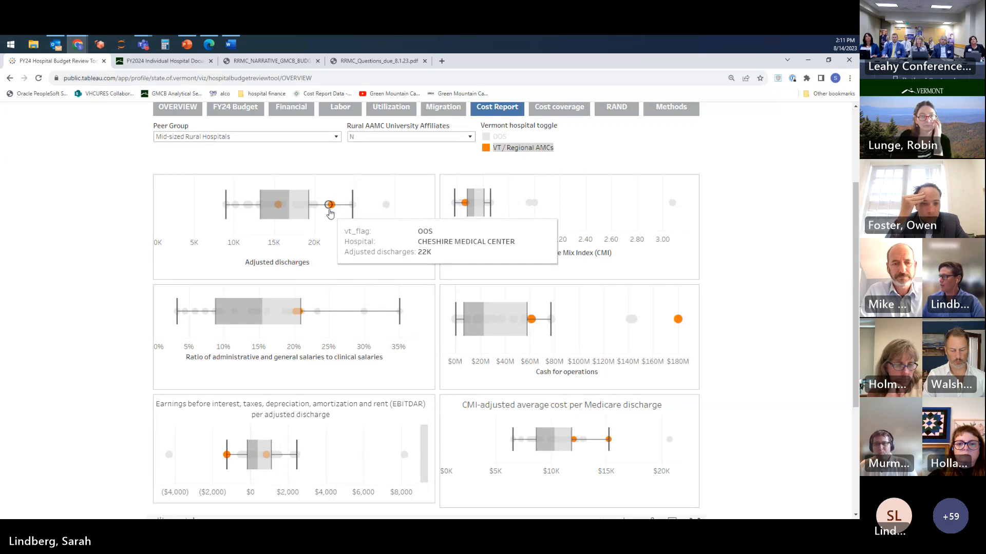
mouse_move(332, 209)
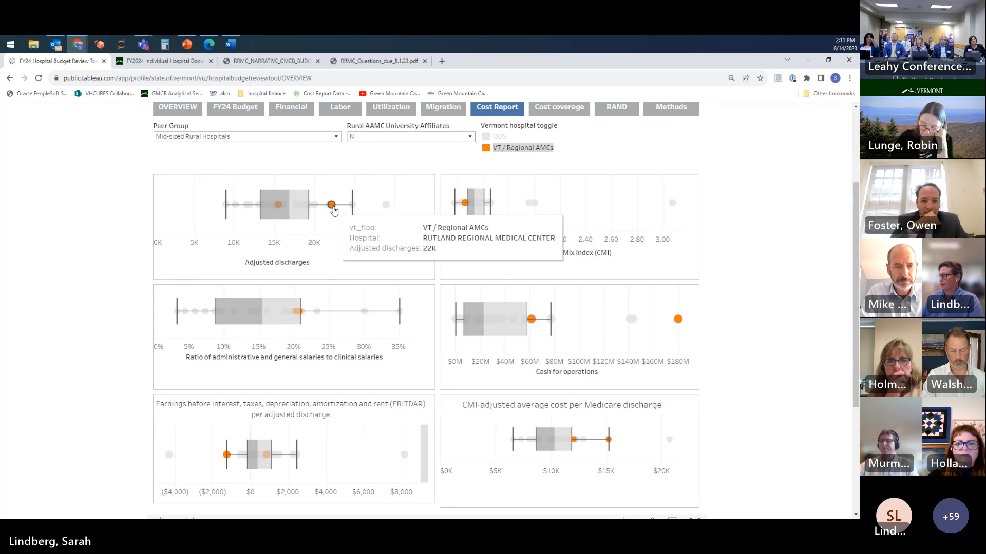
mouse_move(334, 220)
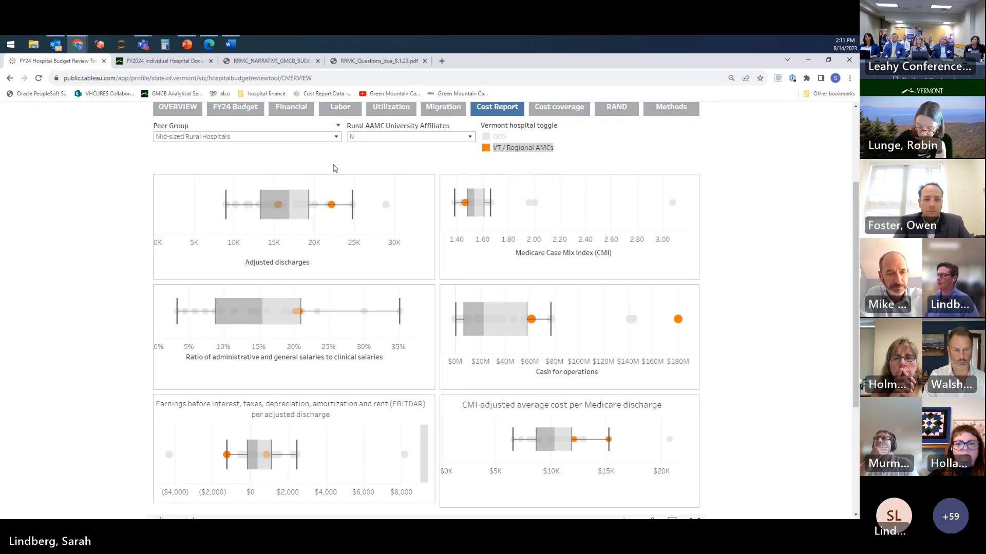
mouse_move(497, 211)
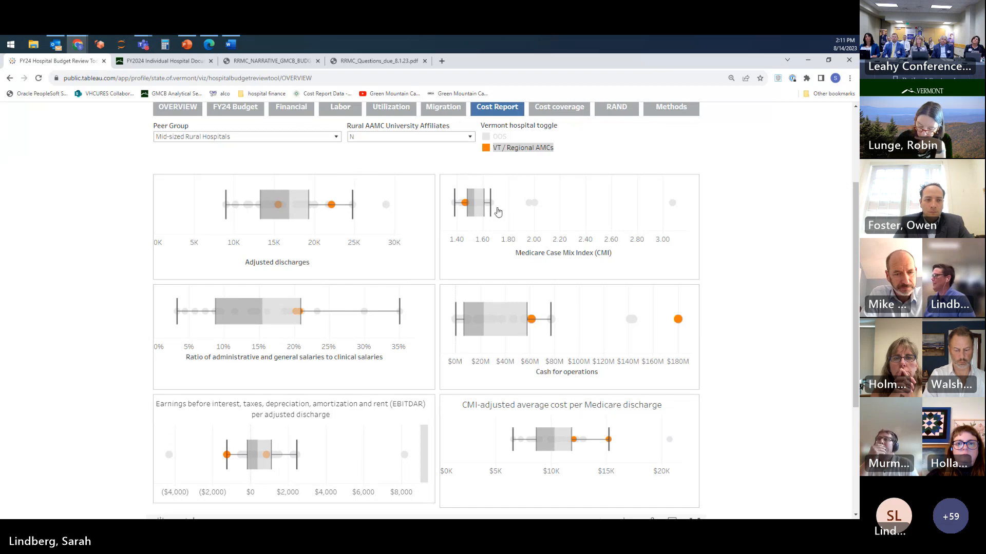
mouse_move(464, 203)
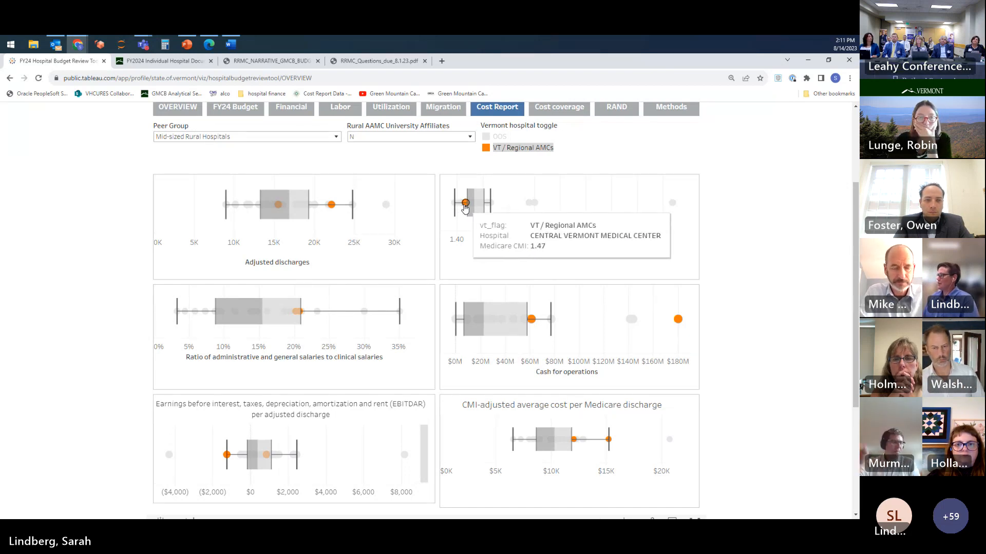
mouse_move(464, 206)
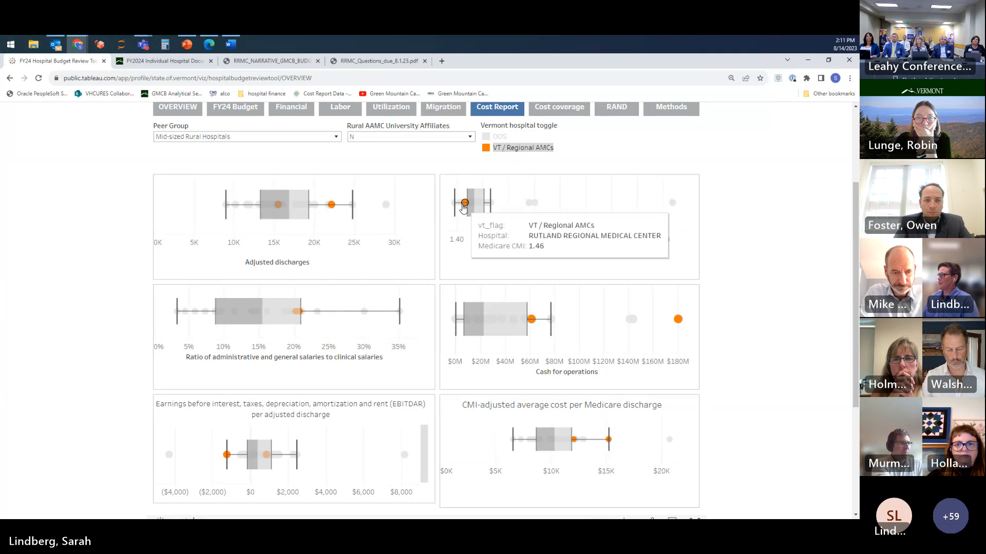
mouse_move(463, 203)
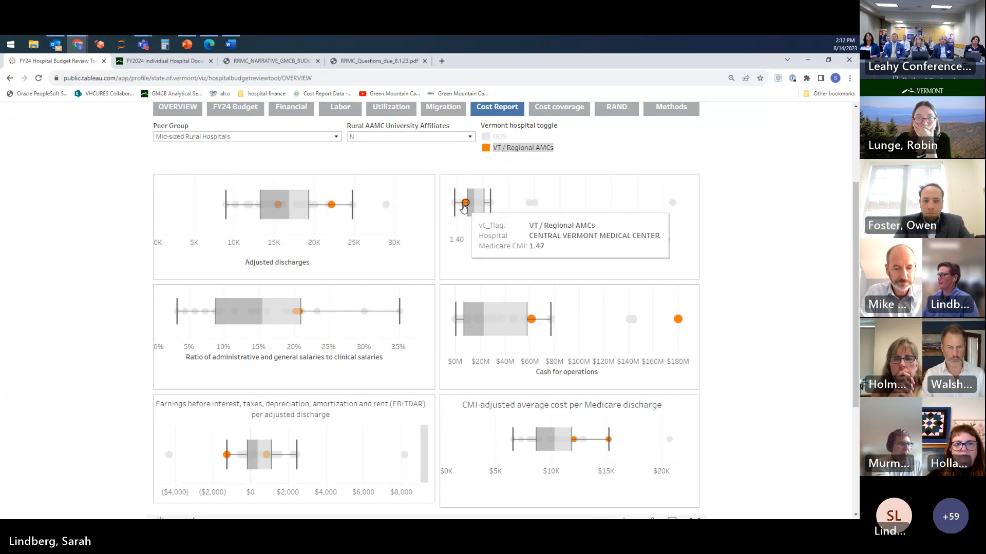
mouse_move(672, 223)
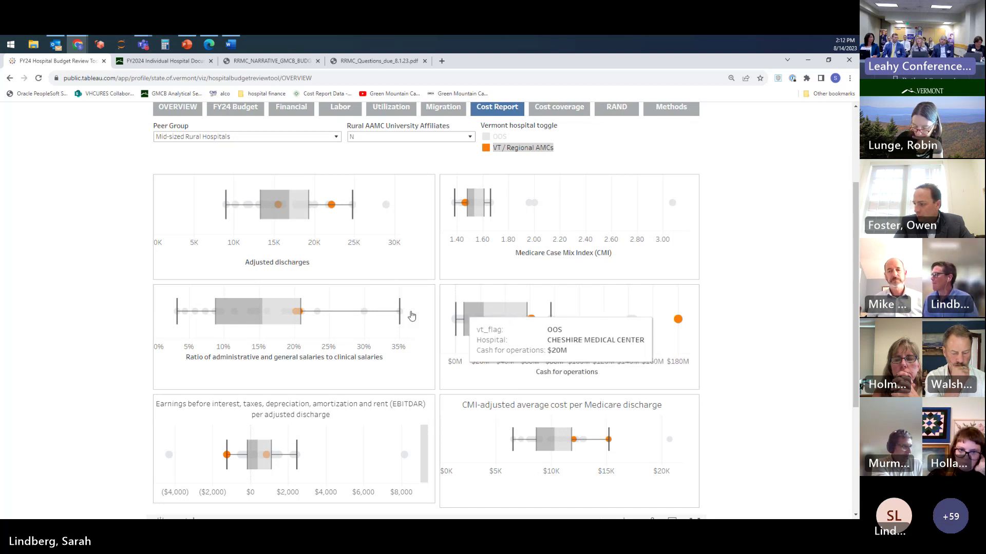
mouse_move(298, 312)
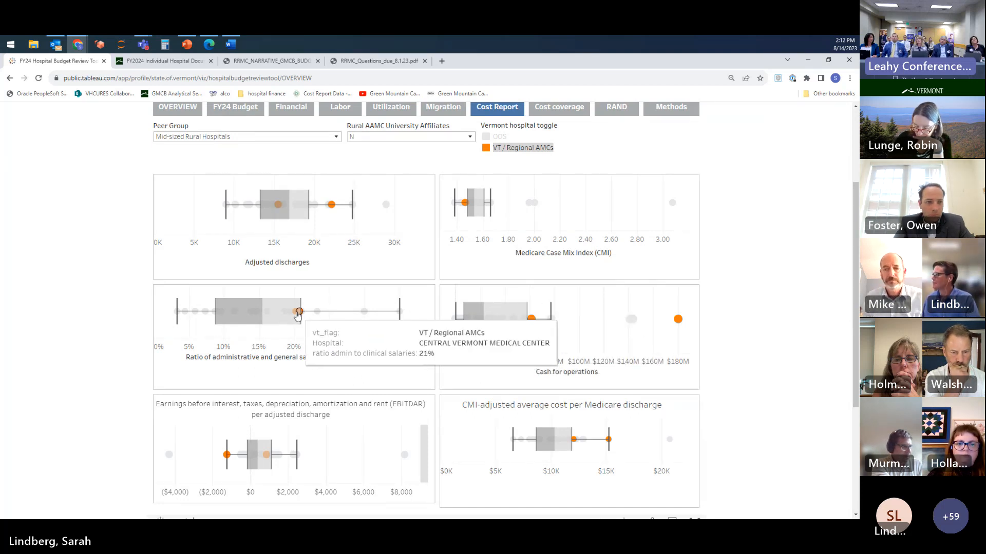
mouse_move(297, 312)
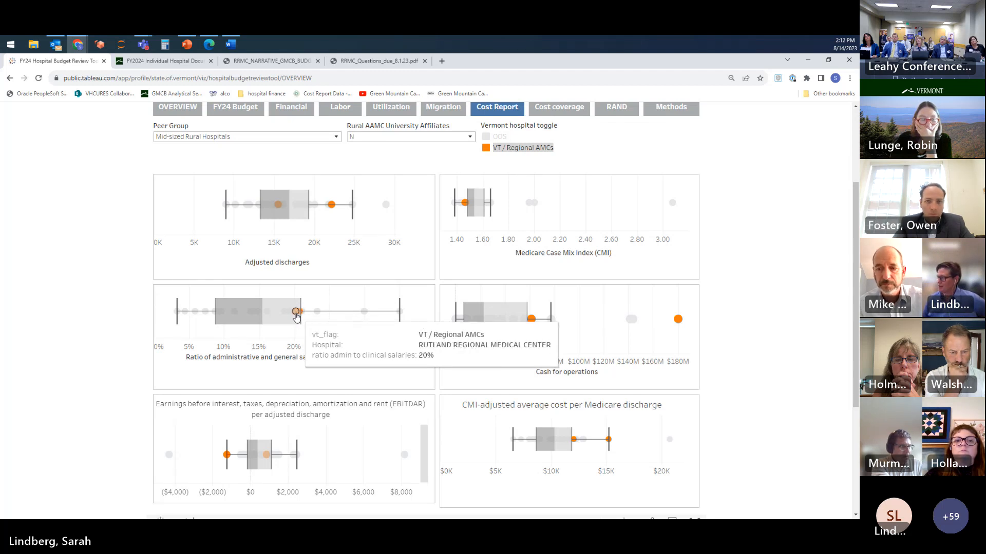
mouse_move(293, 374)
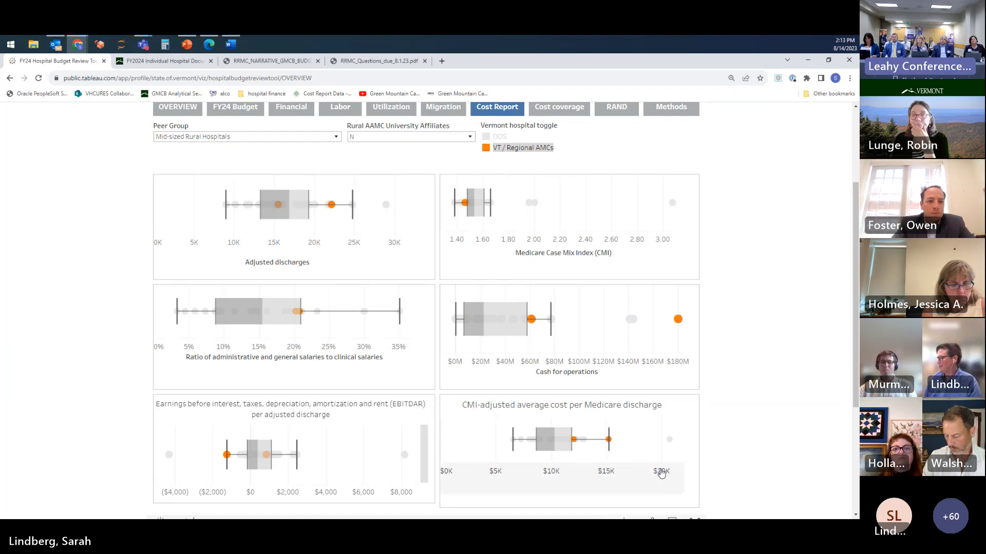
mouse_move(678, 319)
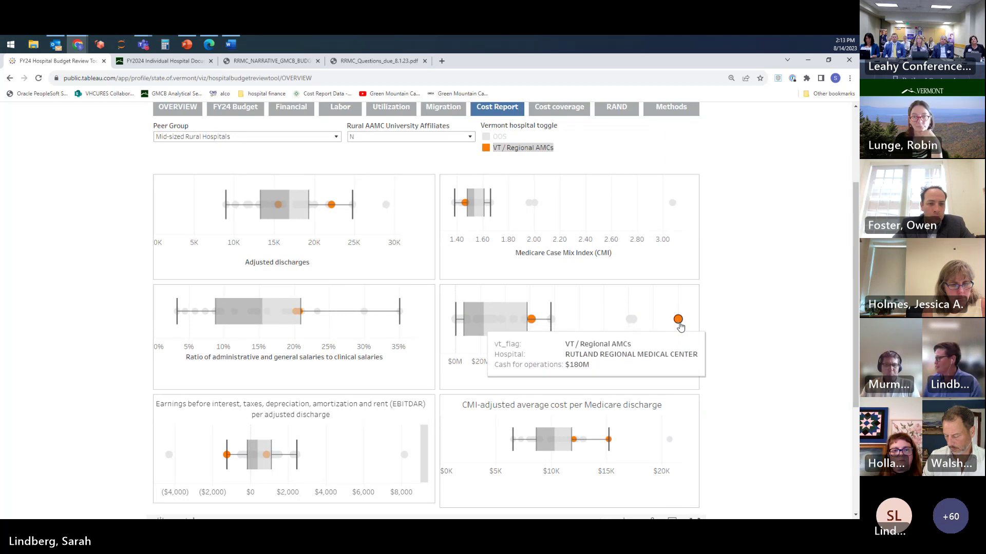
mouse_move(714, 351)
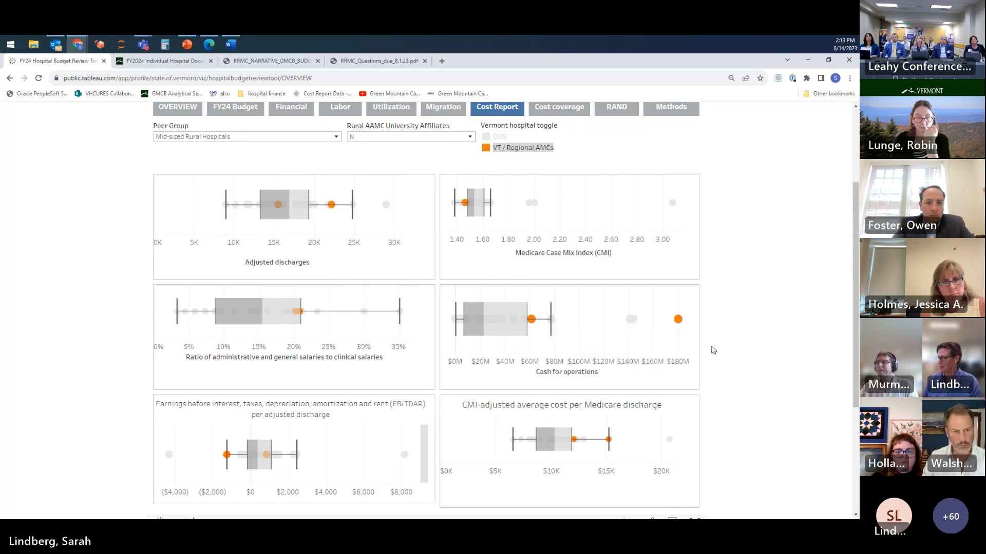
mouse_move(678, 320)
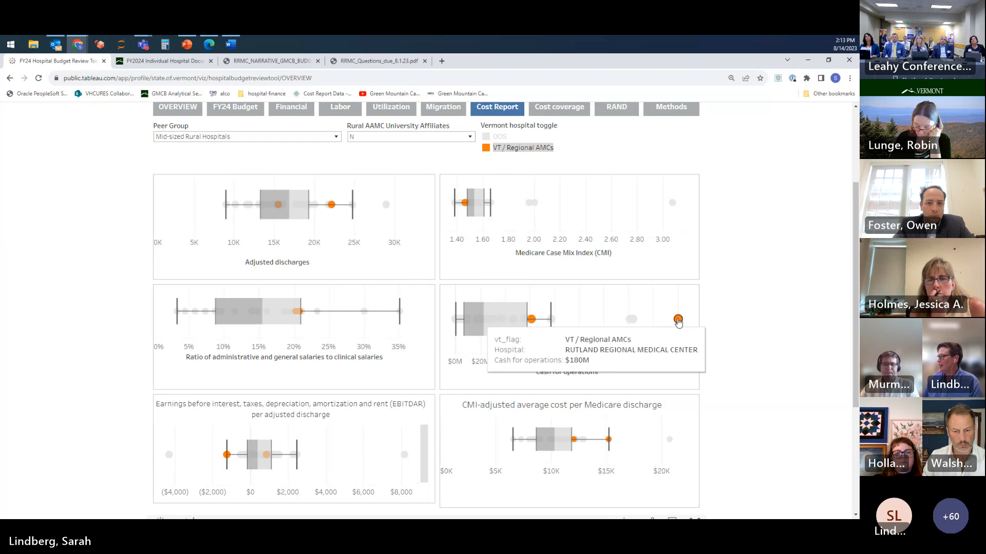
mouse_move(678, 321)
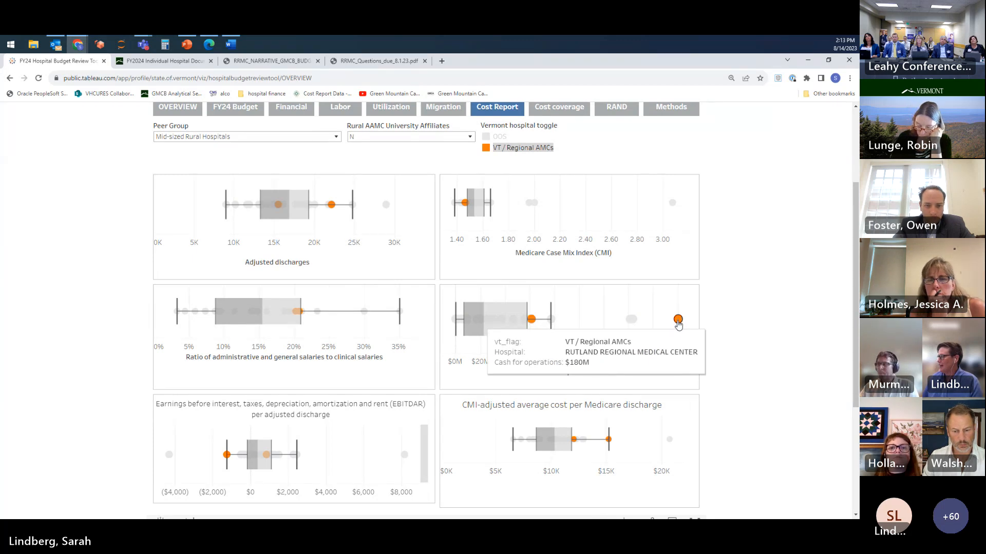
mouse_move(326, 414)
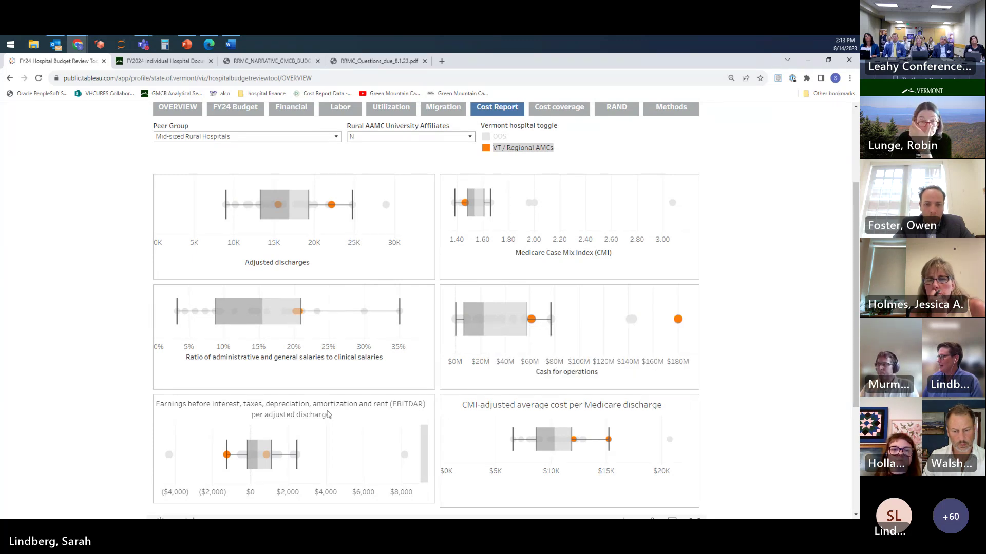
scroll(down, 3)
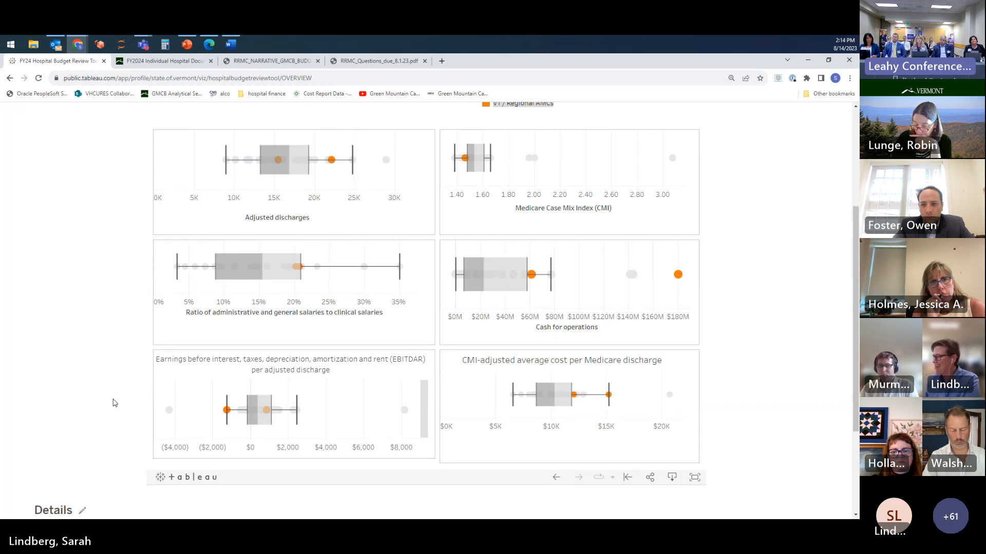
mouse_move(87, 485)
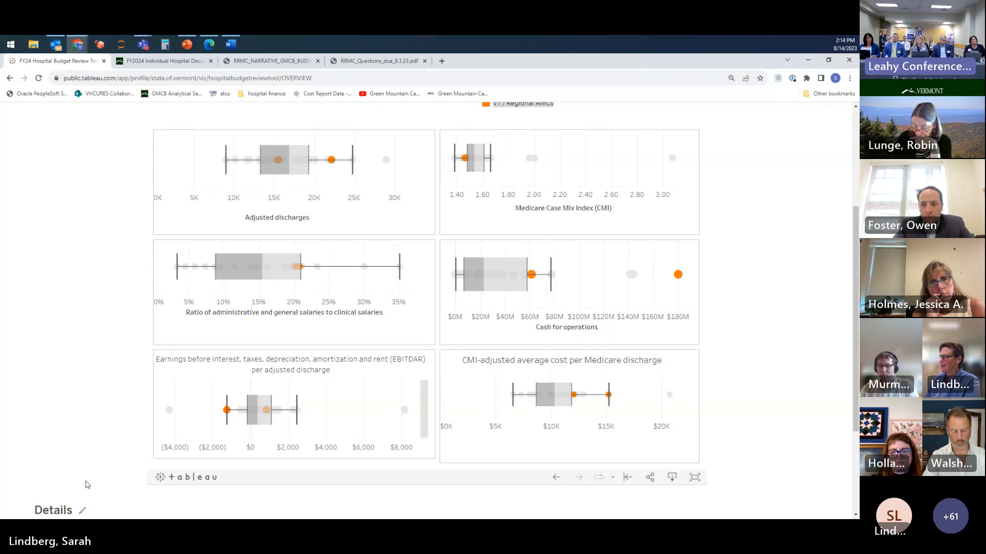
mouse_move(225, 410)
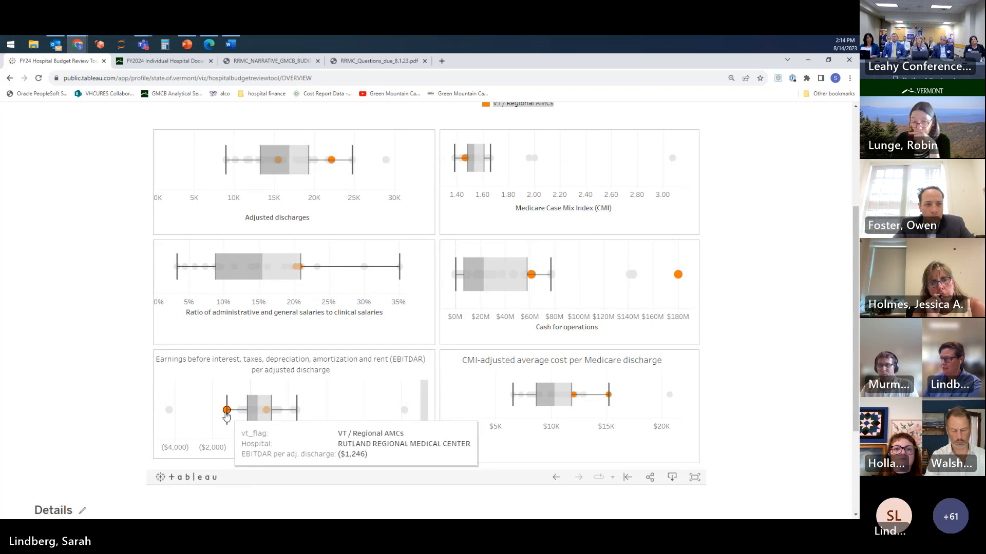
mouse_move(308, 472)
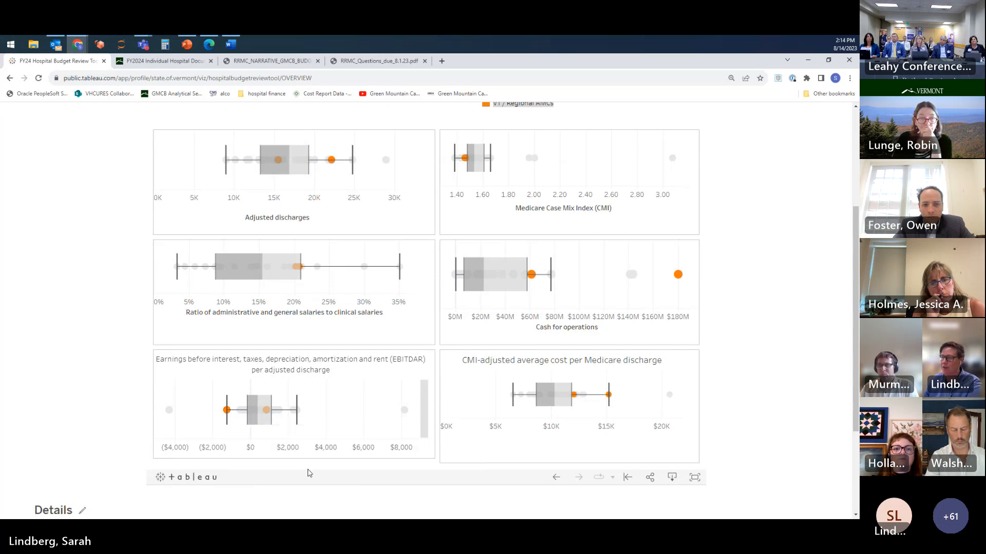
mouse_move(398, 469)
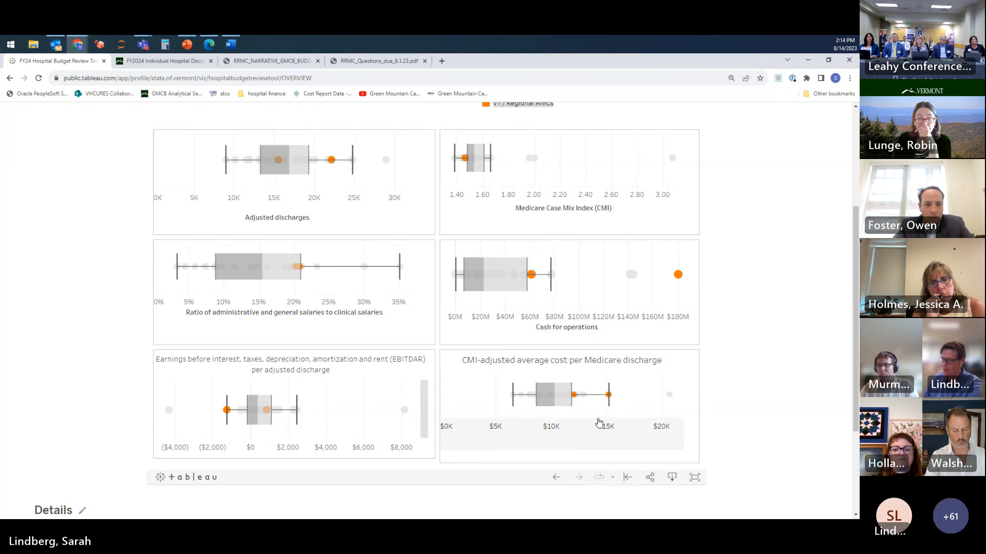
mouse_move(608, 394)
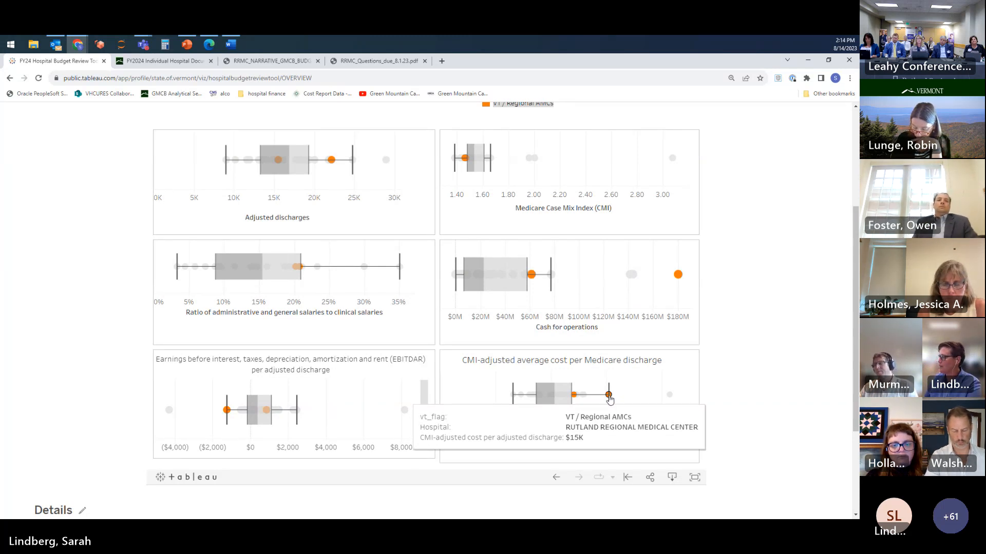
mouse_move(571, 414)
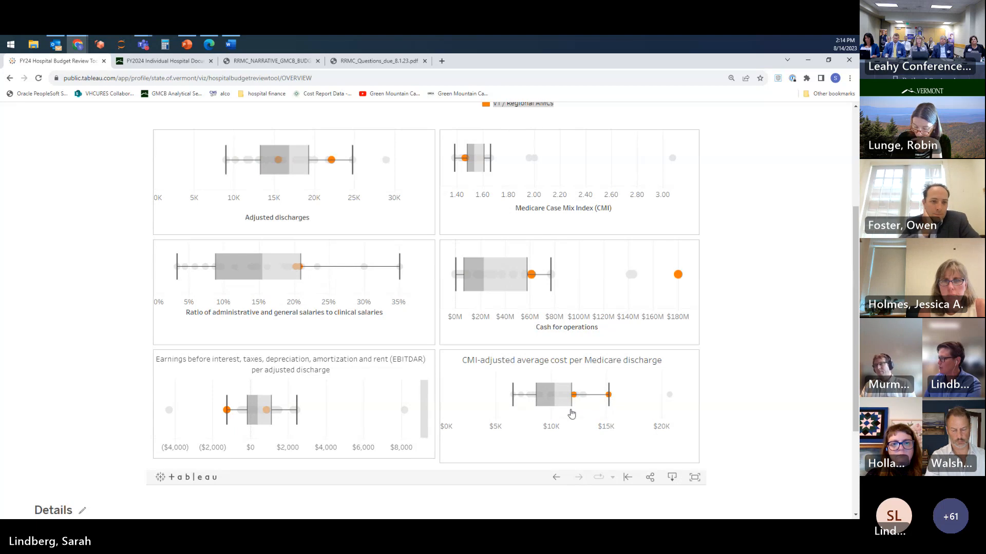
mouse_move(570, 418)
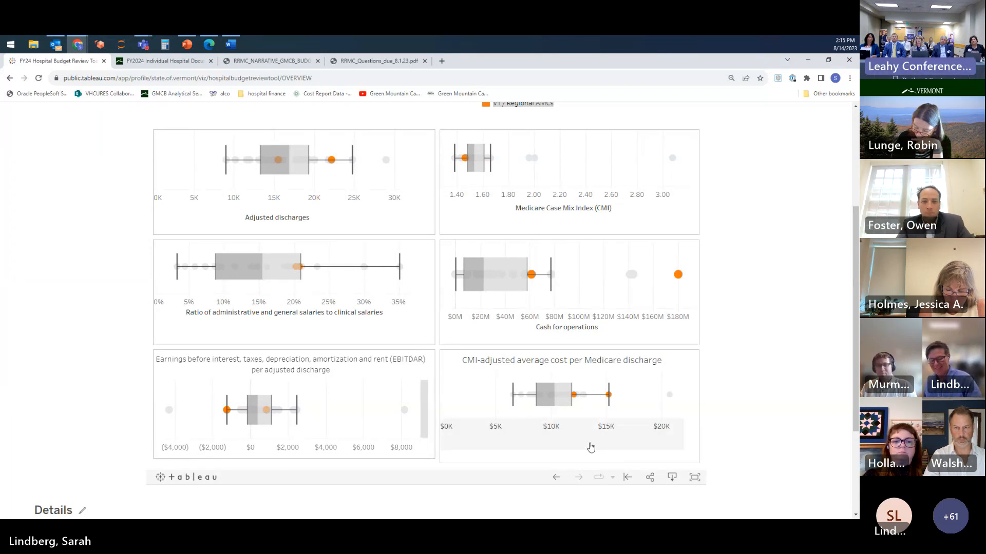
mouse_move(608, 395)
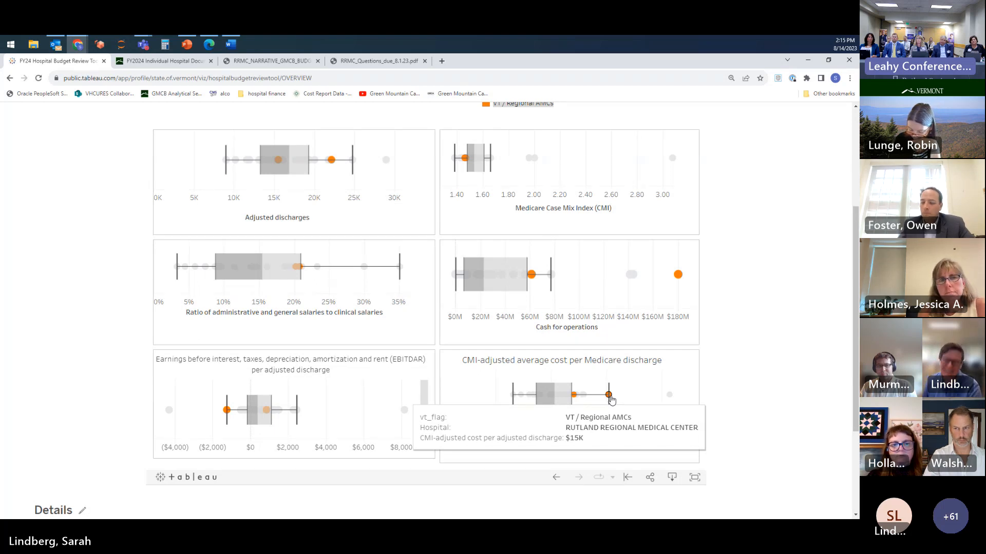
mouse_move(773, 444)
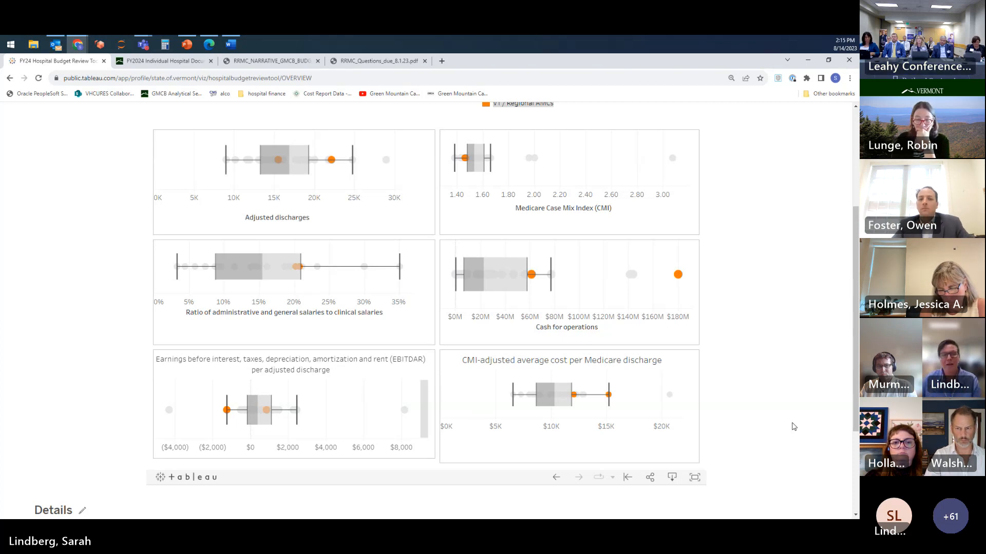
scroll(up, 3)
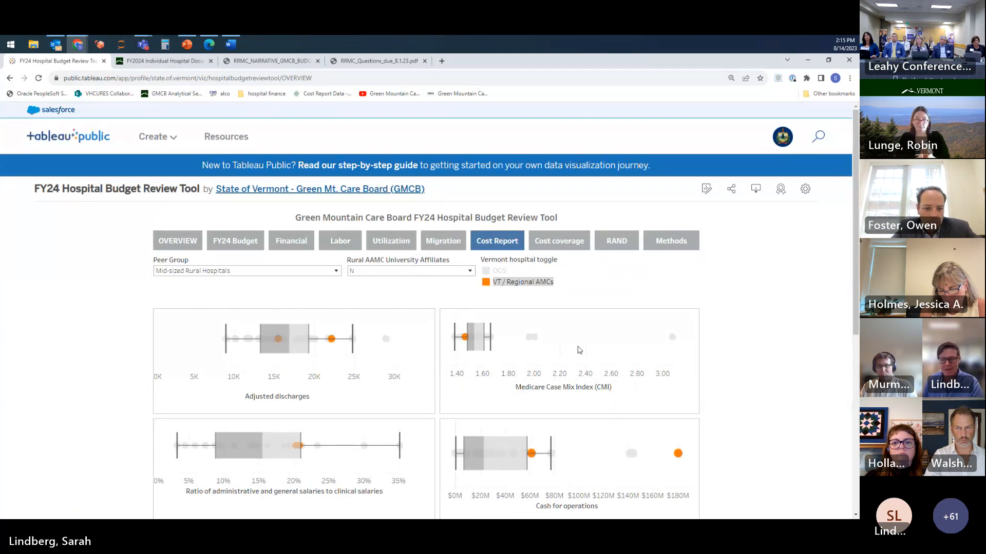
mouse_move(563, 246)
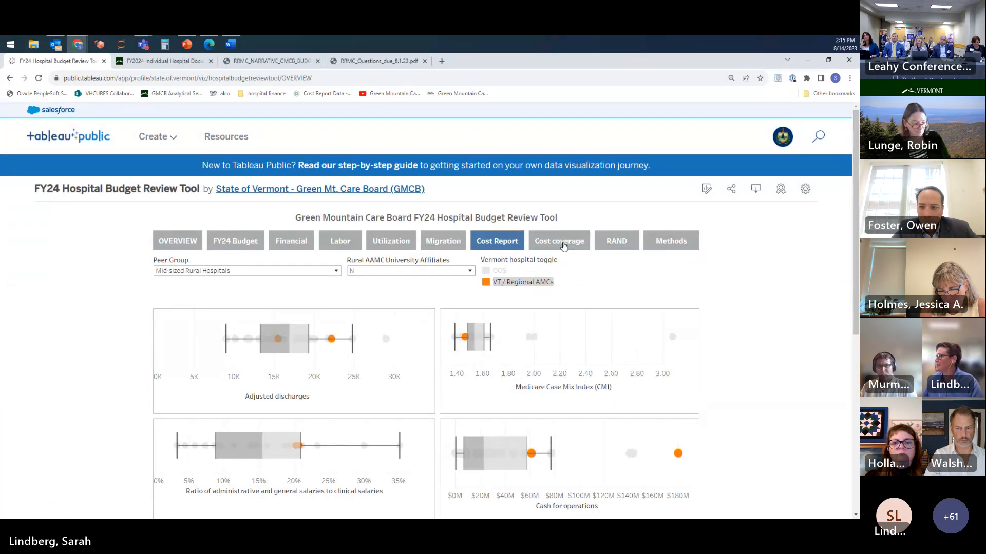
click(559, 240)
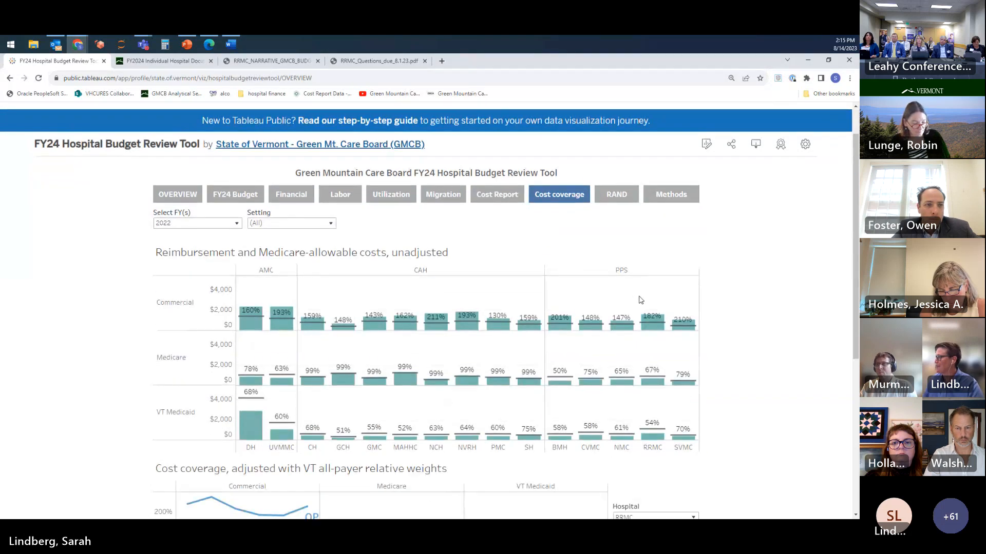
scroll(down, 3)
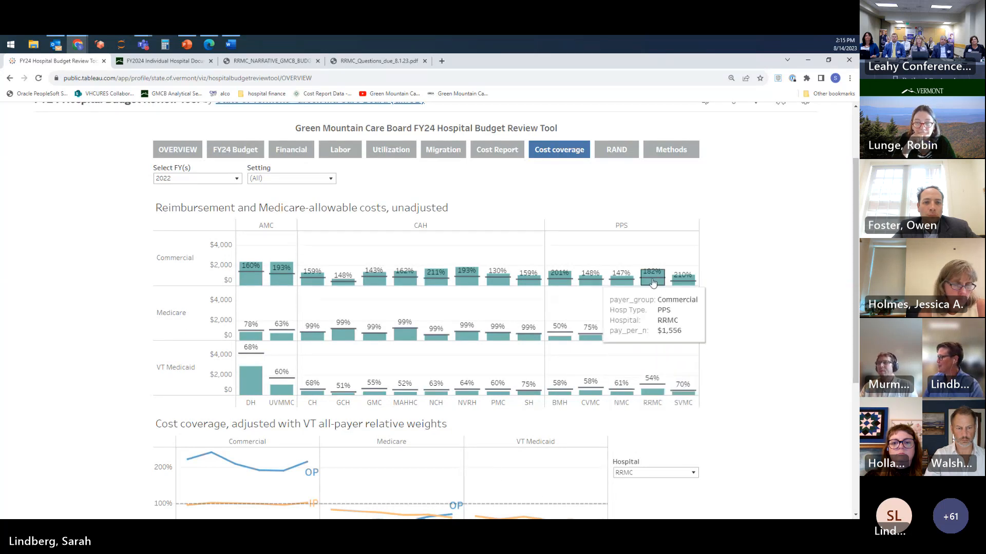
mouse_move(652, 275)
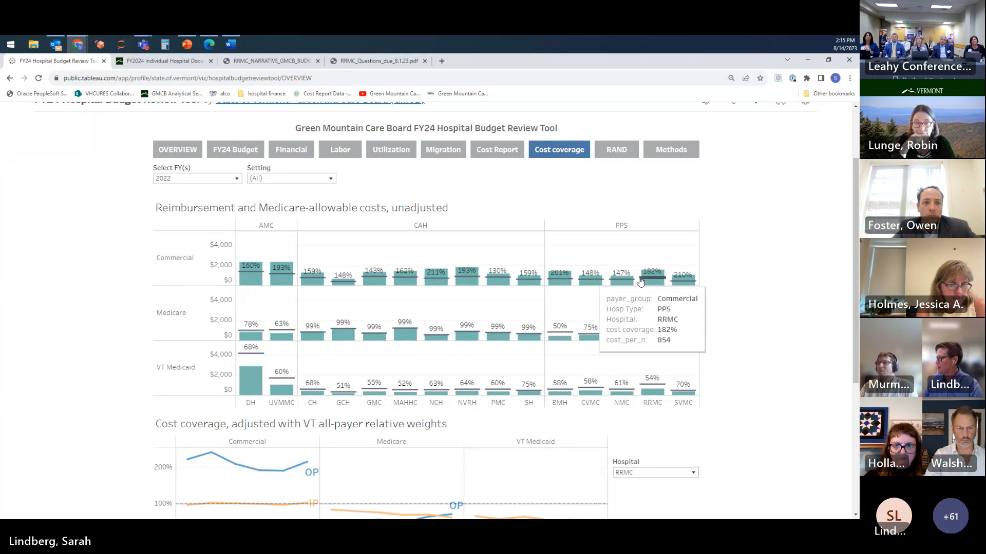
mouse_move(648, 291)
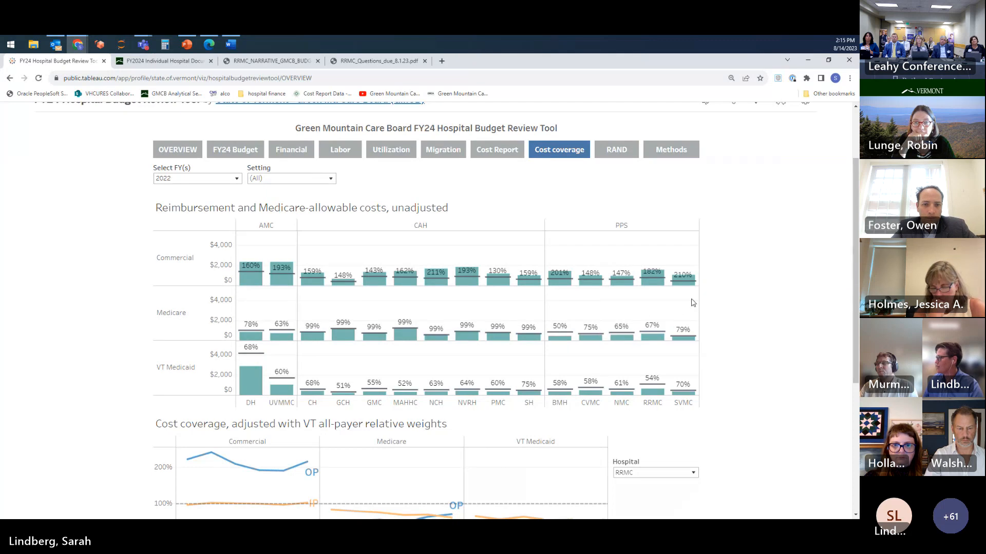
mouse_move(567, 308)
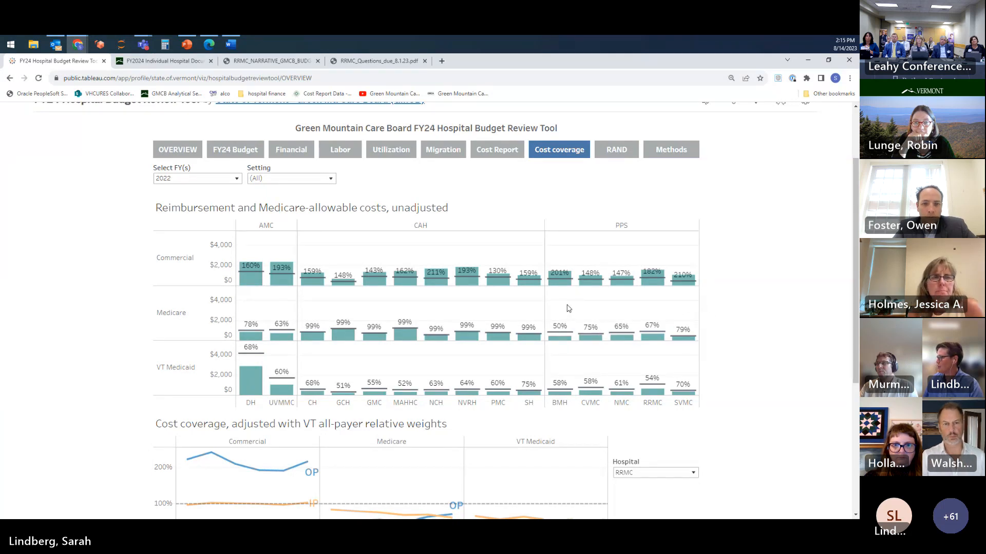
mouse_move(621, 320)
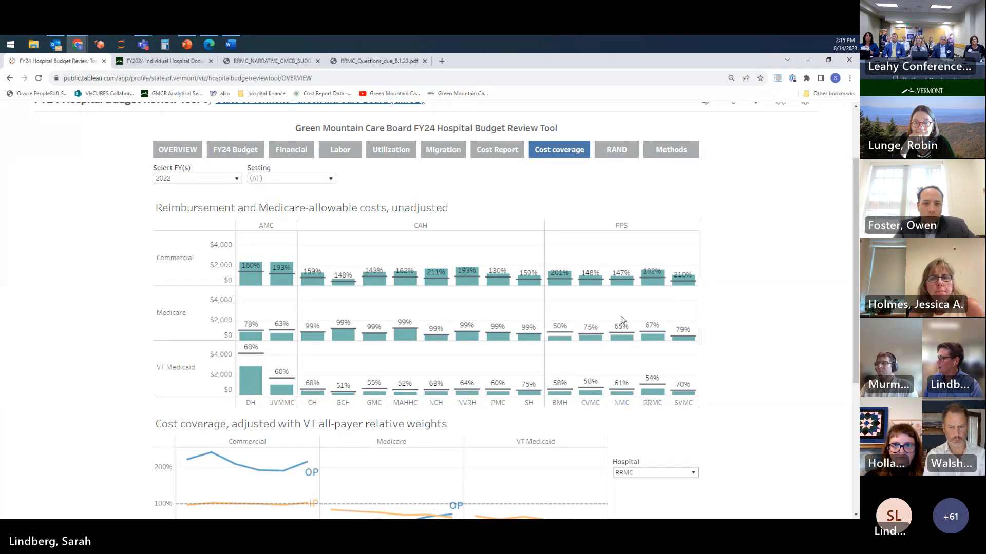
scroll(down, 3)
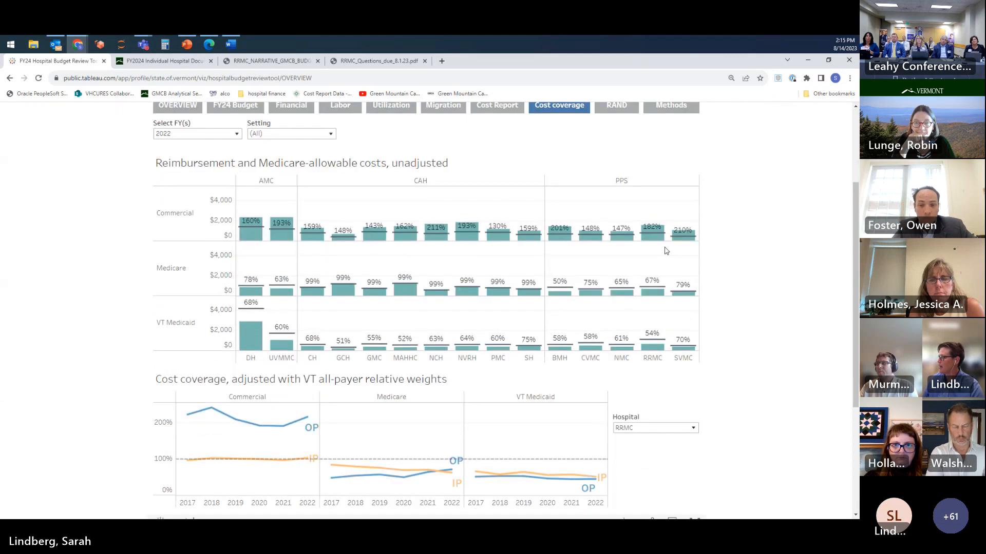
mouse_move(654, 275)
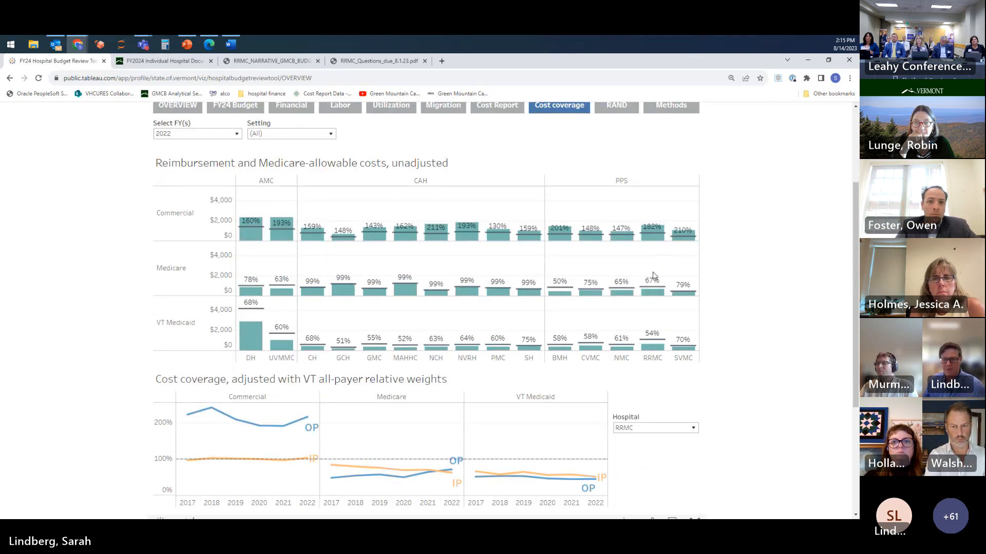
mouse_move(711, 328)
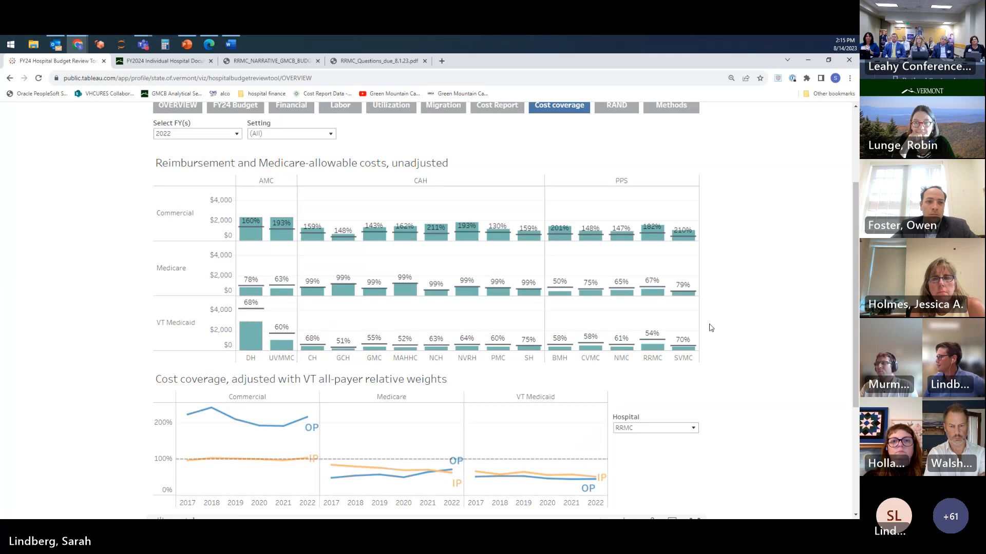
scroll(down, 3)
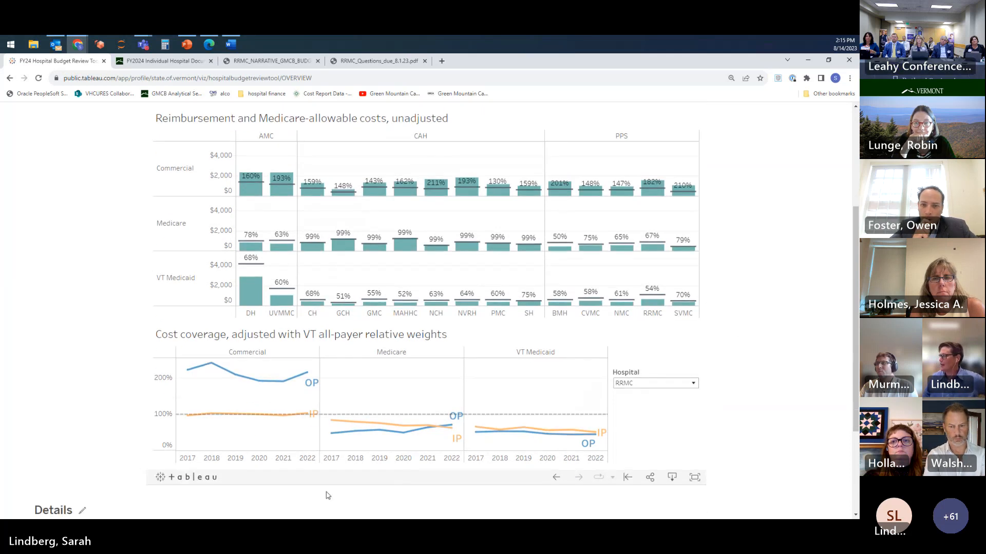
mouse_move(231, 418)
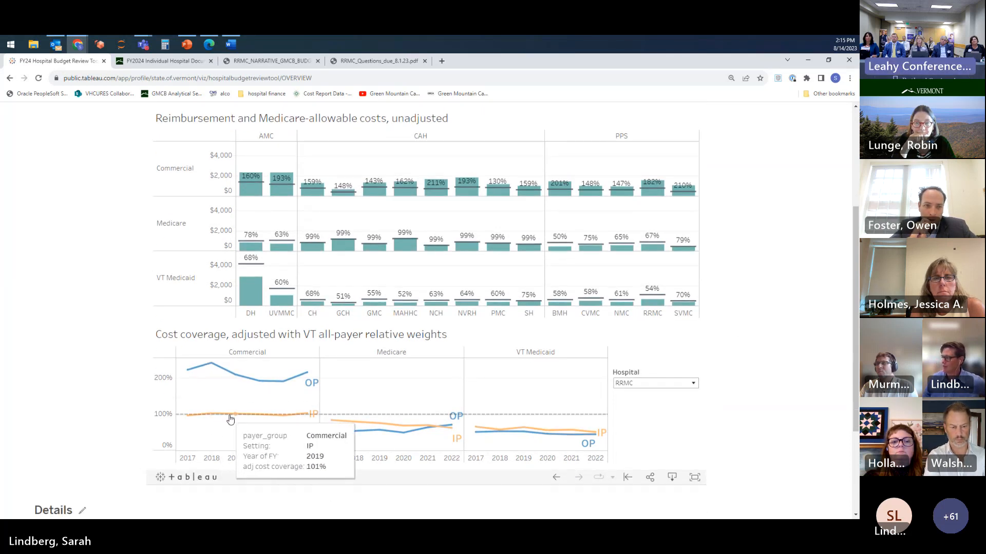
mouse_move(312, 436)
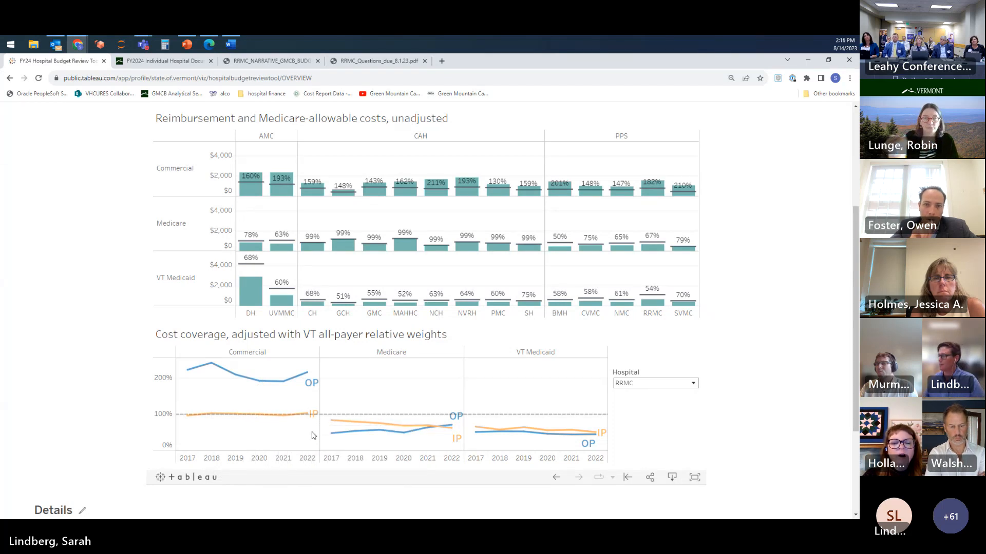
mouse_move(214, 428)
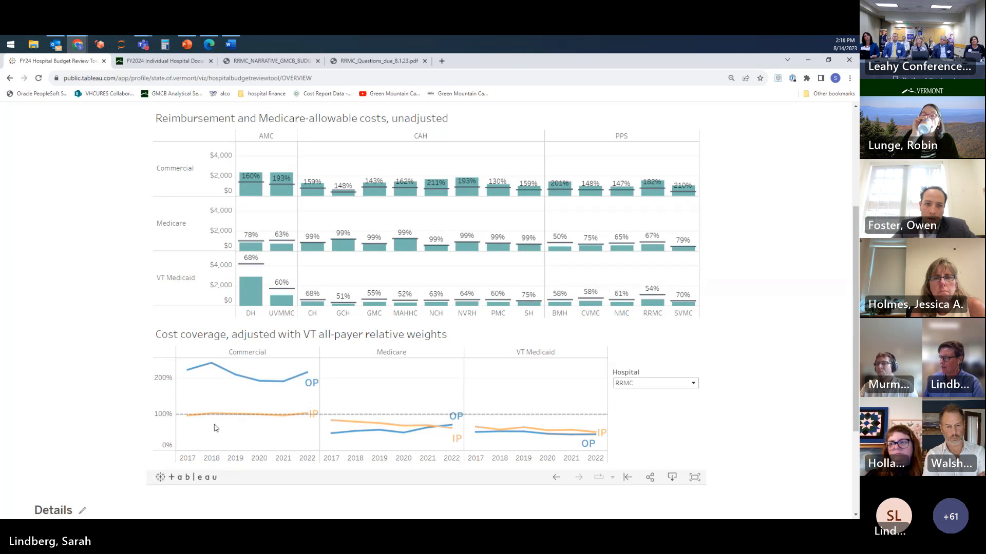
mouse_move(335, 433)
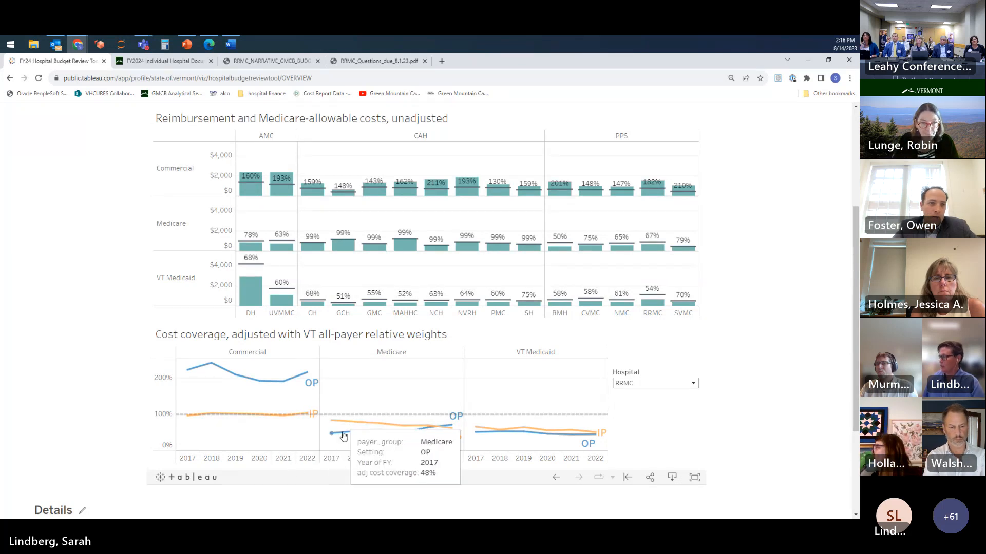
mouse_move(466, 469)
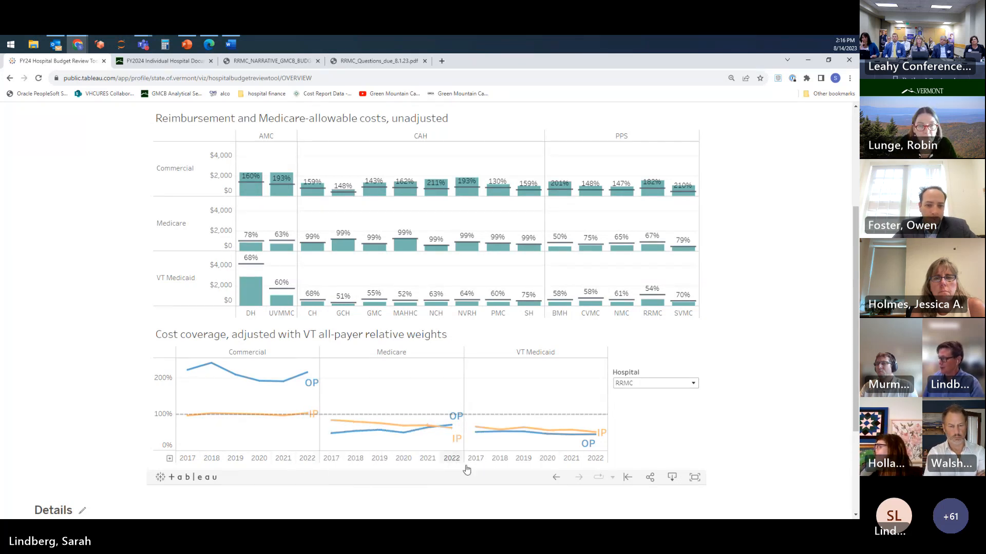
mouse_move(495, 432)
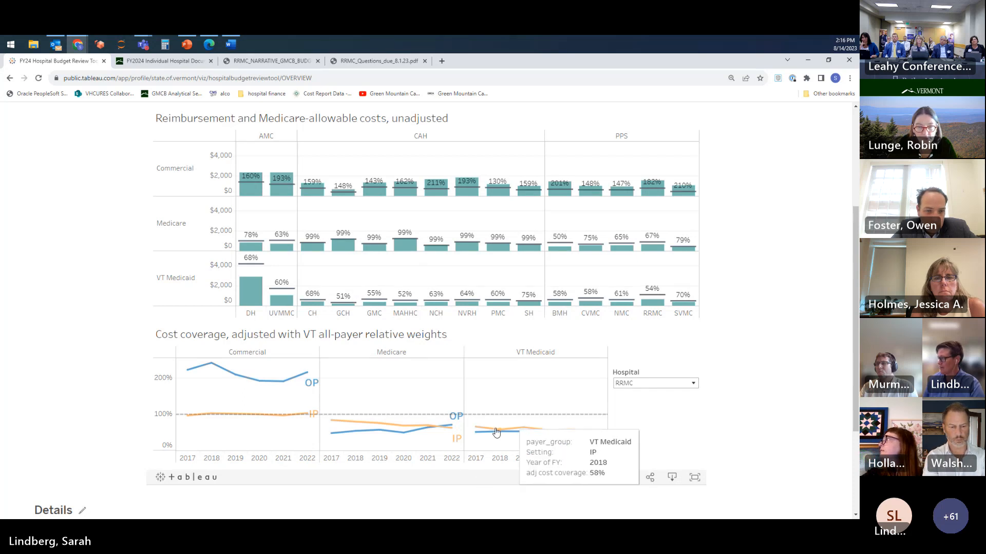
mouse_move(723, 416)
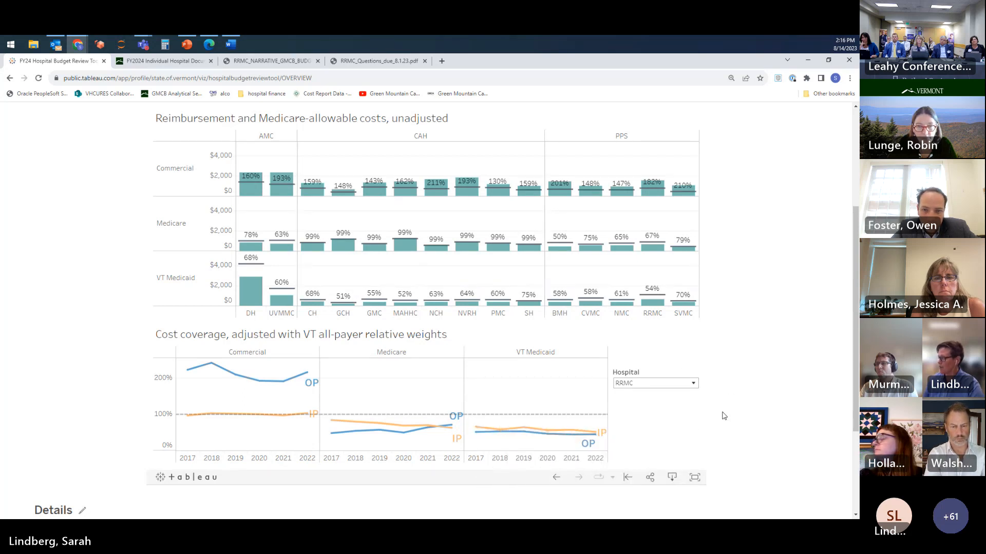
scroll(up, 3)
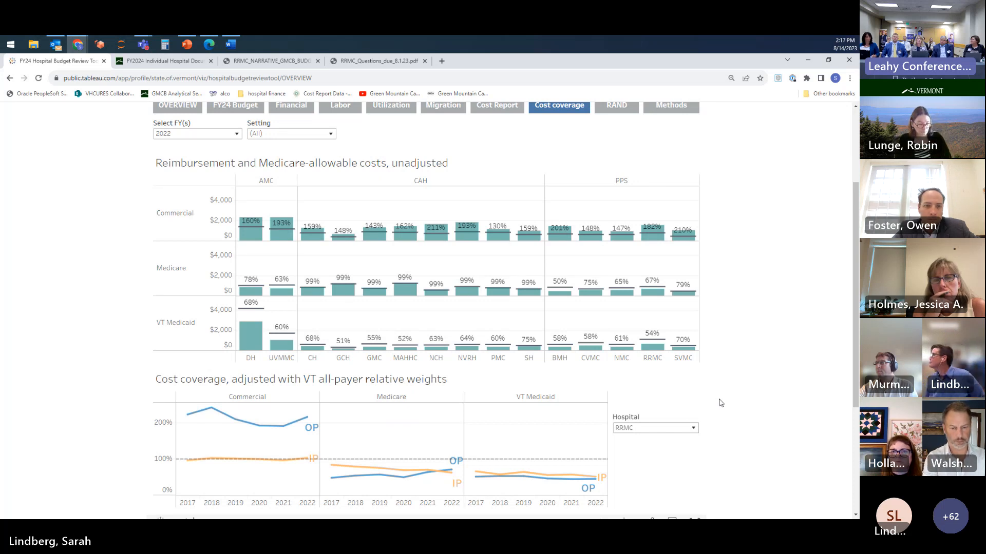
click(237, 134)
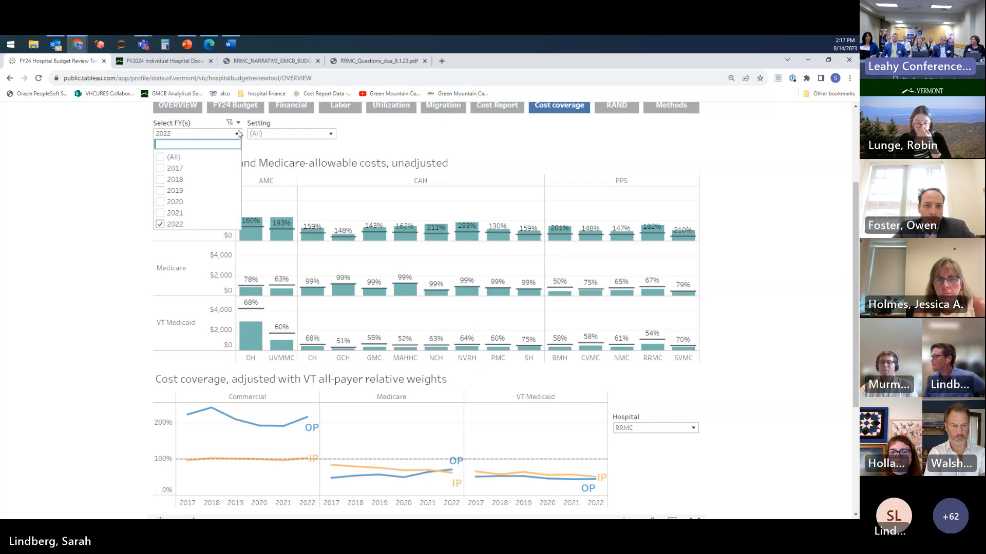
click(160, 168)
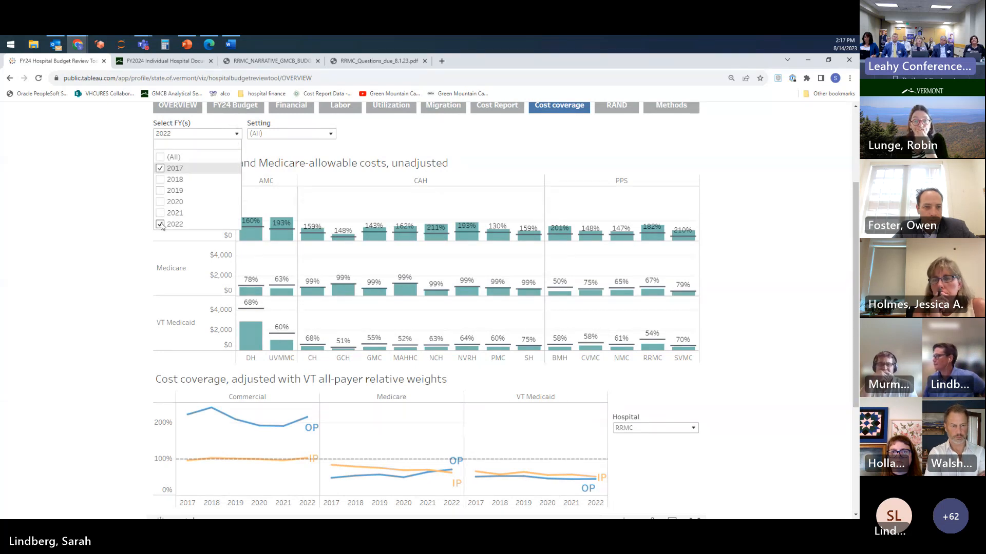
click(160, 223)
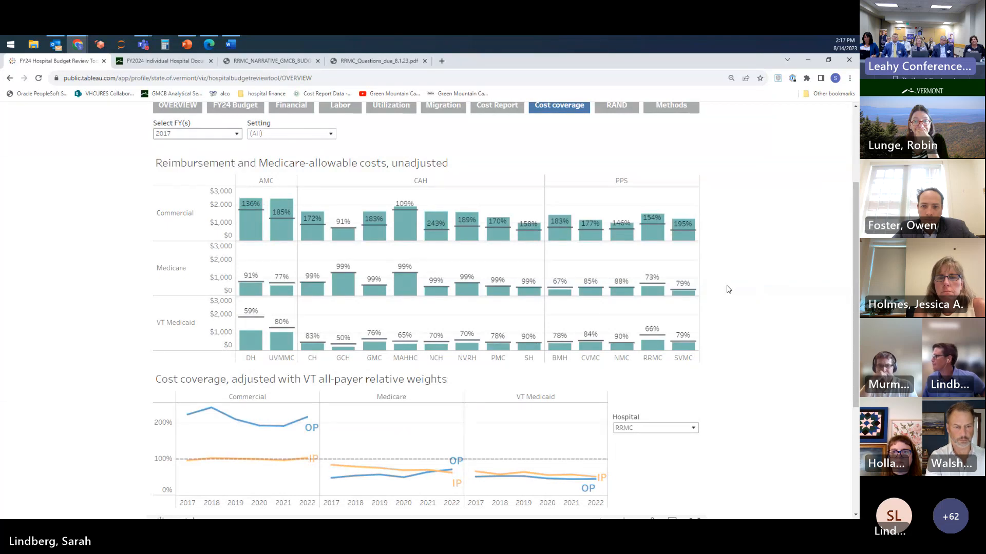
mouse_move(765, 290)
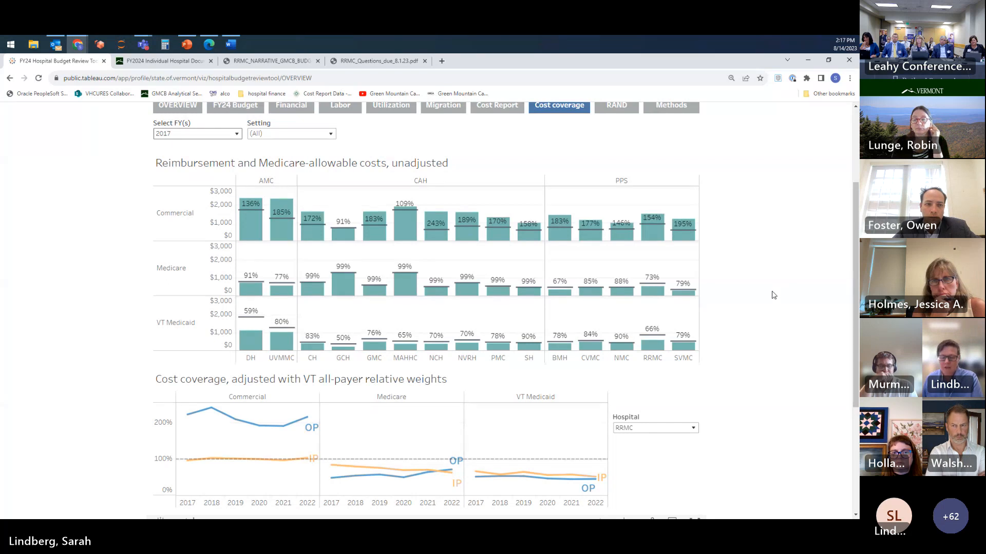
mouse_move(652, 223)
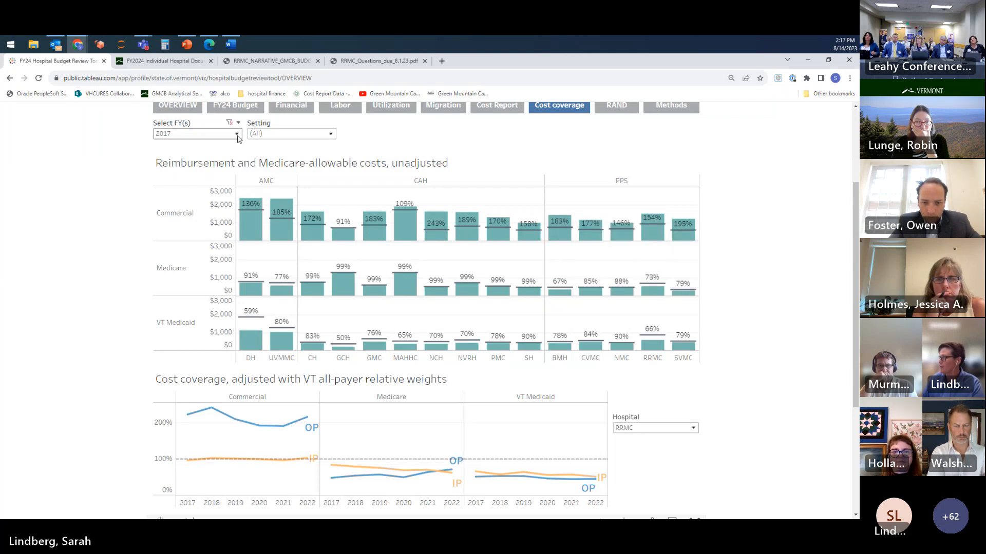
click(237, 134)
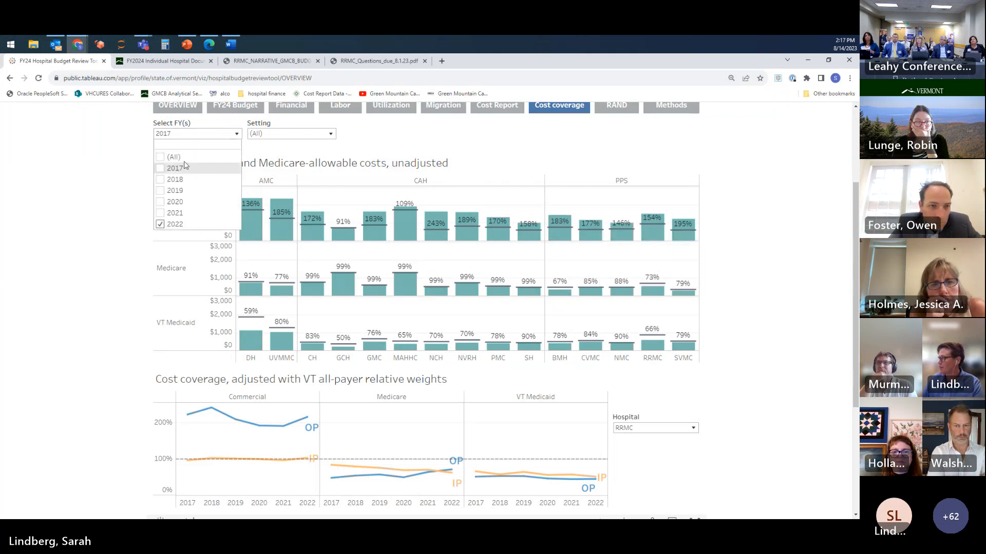
click(174, 225)
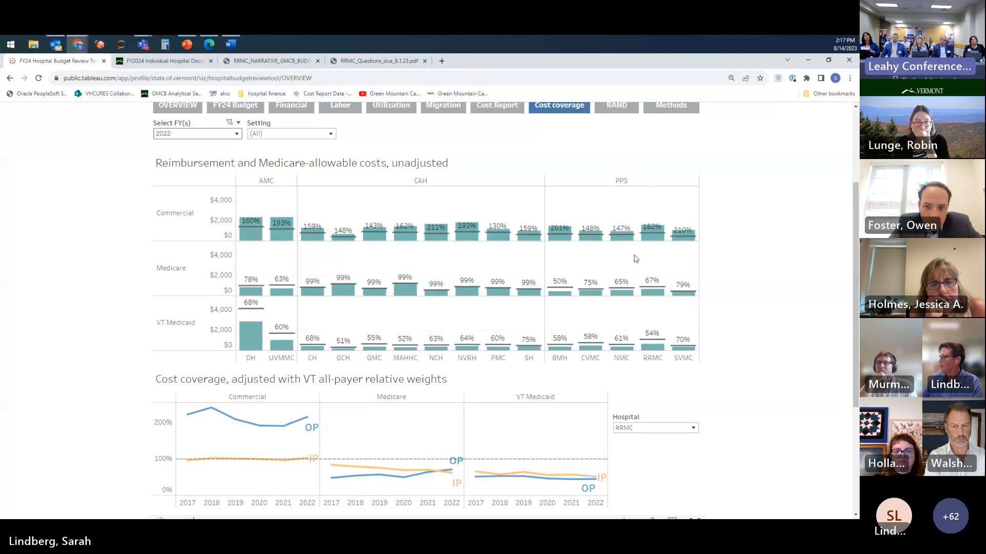
mouse_move(790, 374)
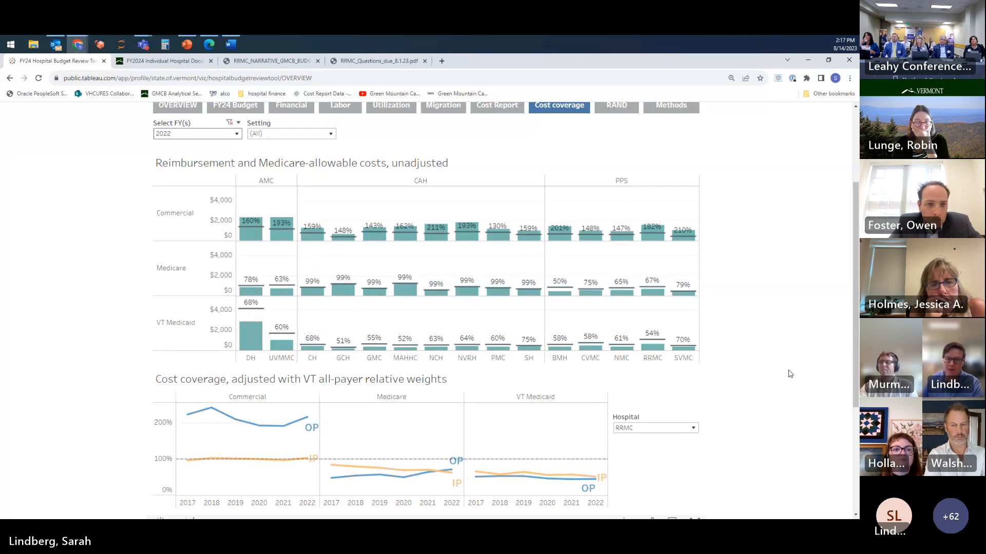
scroll(down, 3)
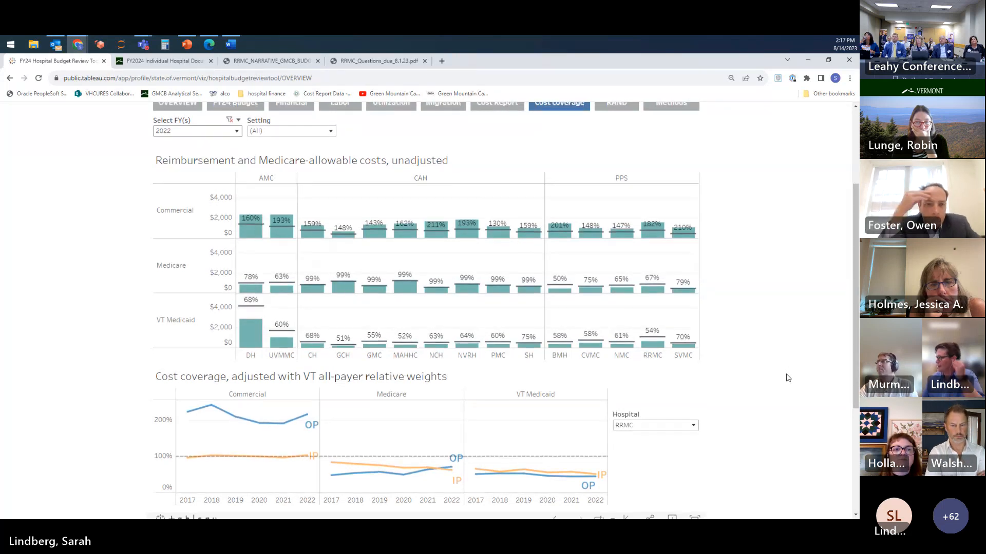
scroll(up, 3)
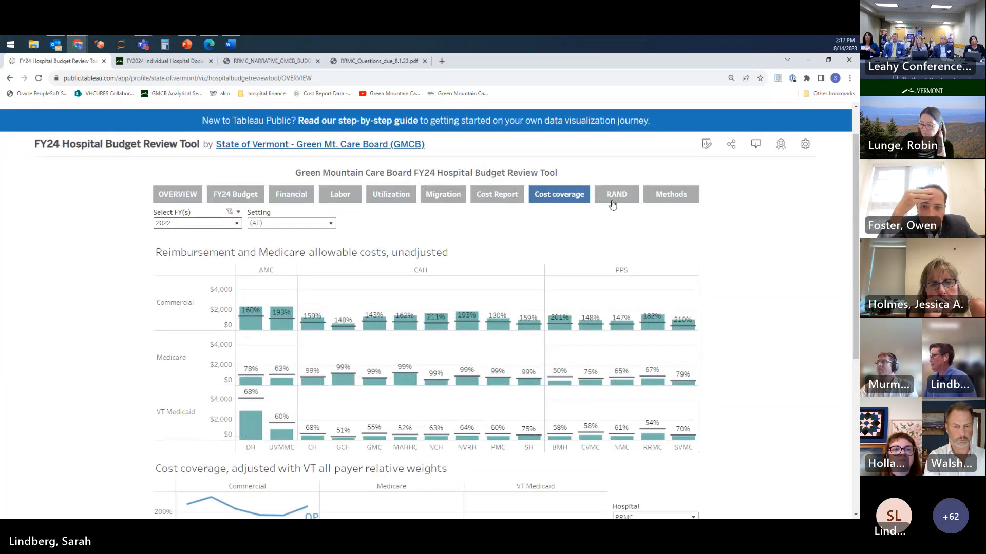
Review Rutland's standardized inpatient and outpatient prices on the RAND box plots
click(616, 194)
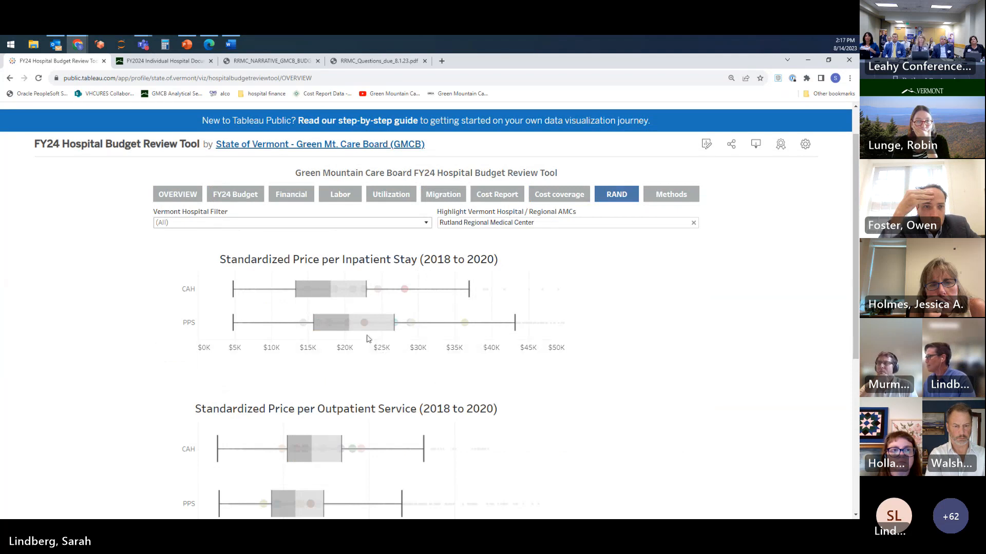
mouse_move(365, 326)
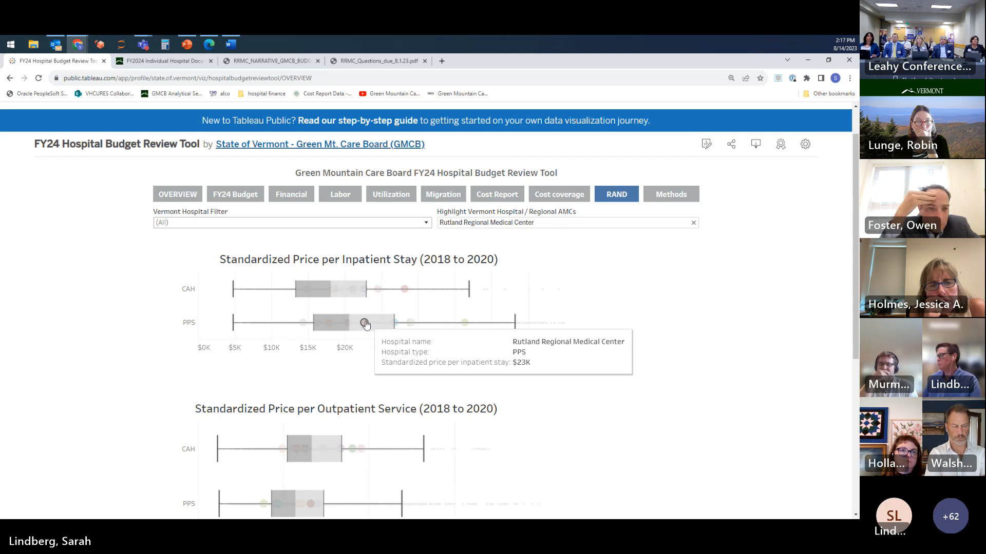
mouse_move(364, 328)
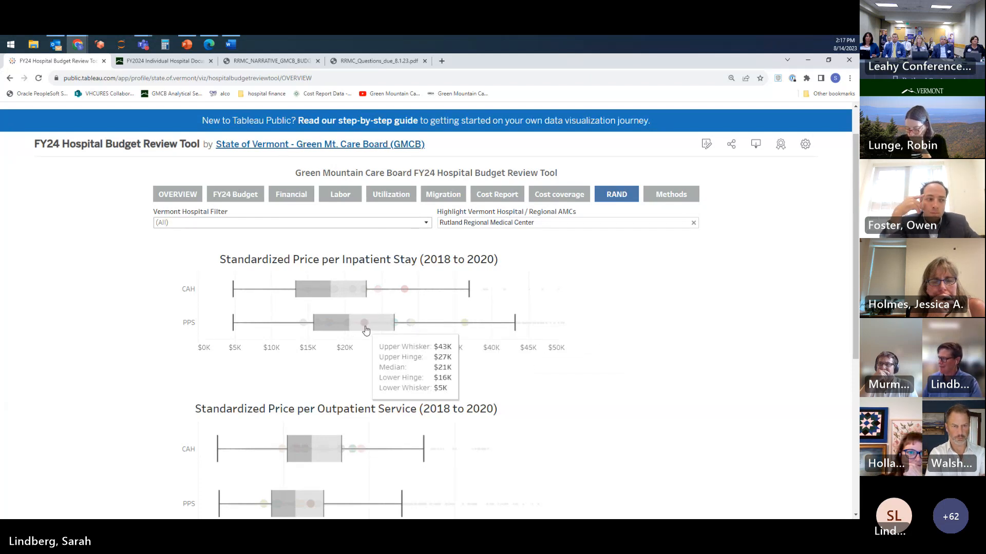
scroll(down, 3)
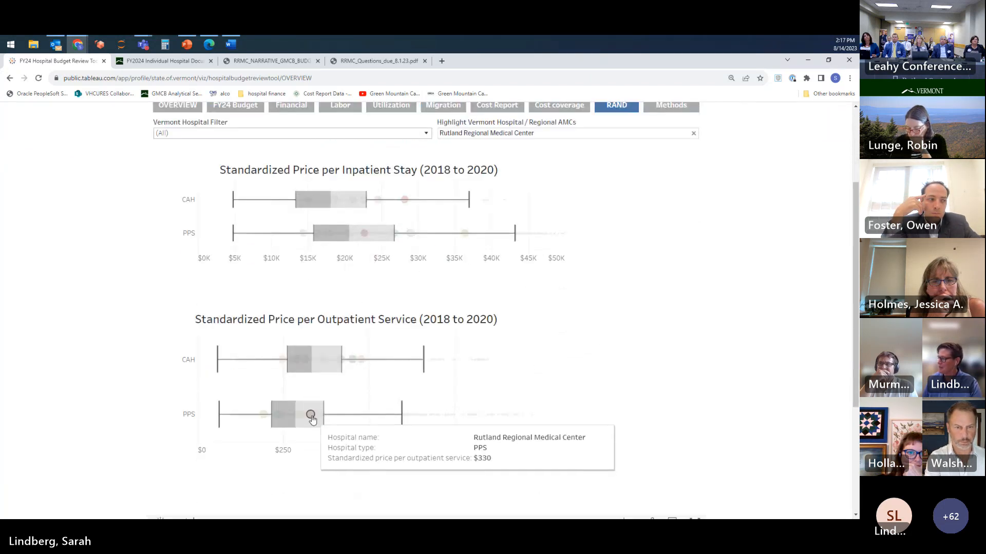
mouse_move(636, 385)
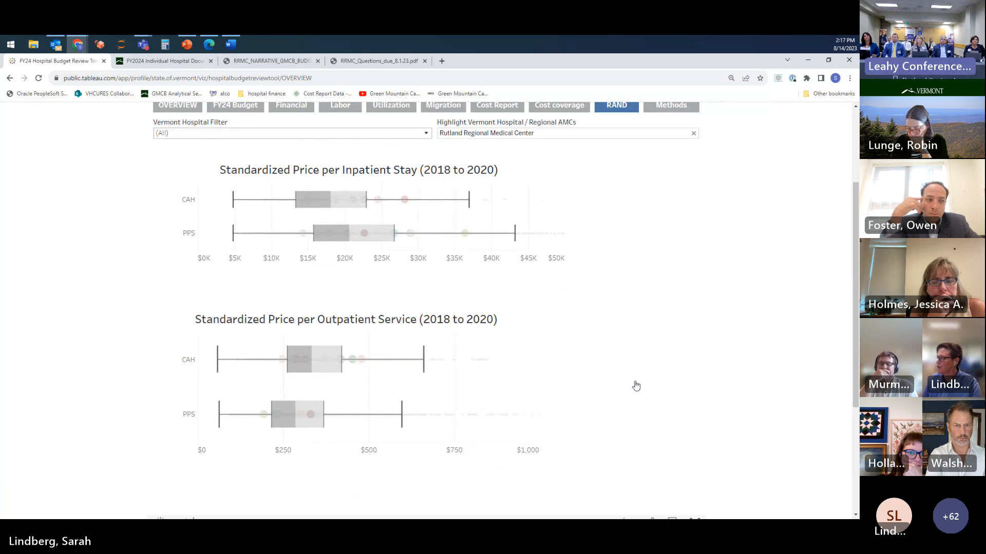
scroll(up, 3)
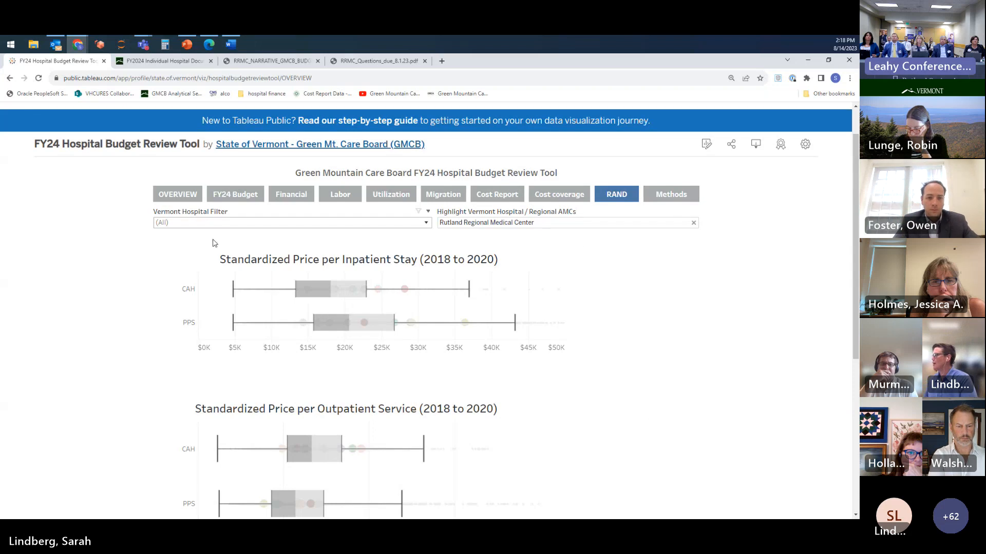
Move to the Overview of NPR and operating expense changes for PPS hospitals
click(177, 194)
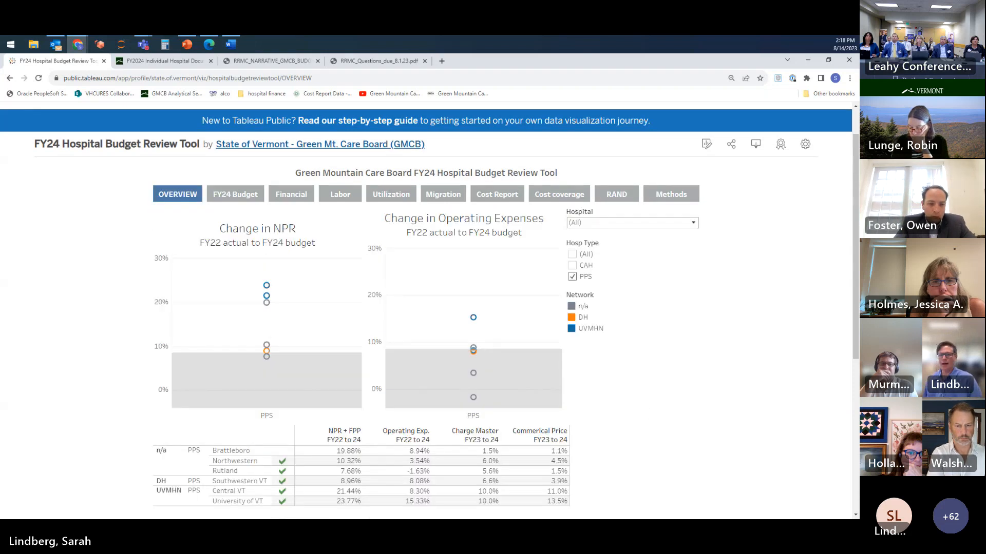